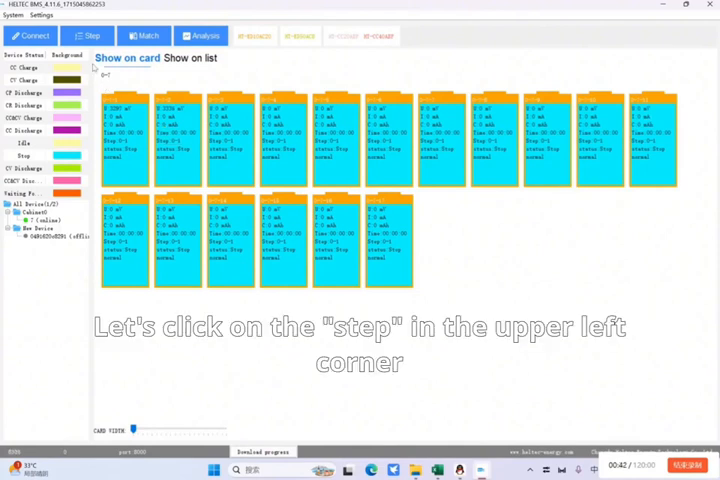
Step: Bring up the step-plan editor with the list of saved plans
click(88, 36)
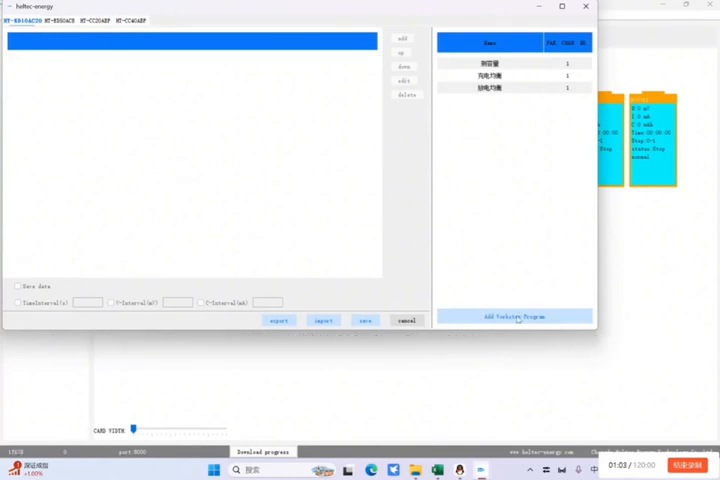
Step: Add a new named step plan and confirm its name so it joins the plan list
click(514, 316)
text(三元锂电池)
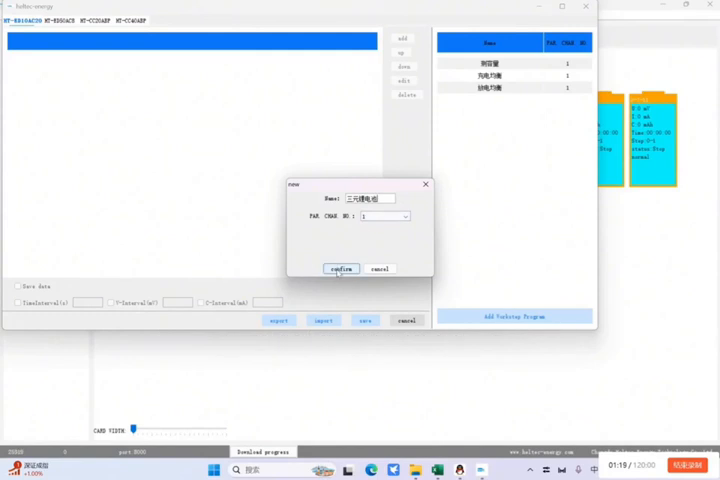
click(340, 268)
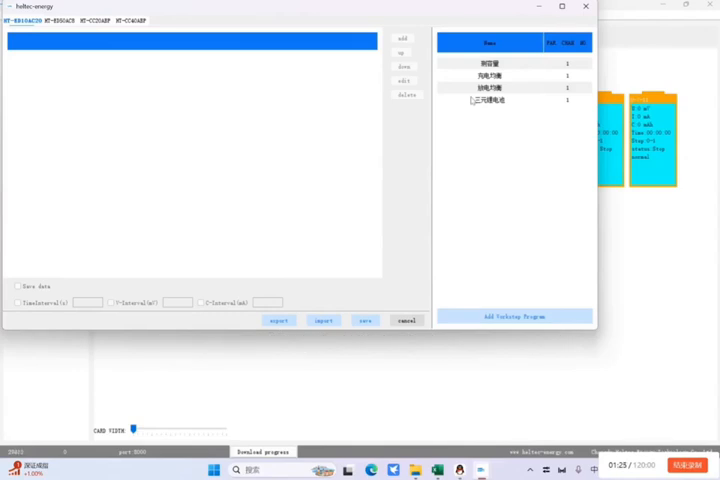
Step: Add a CC&CV charge step to the new plan with the entered voltage value 4 and 5000 mA current
click(490, 100)
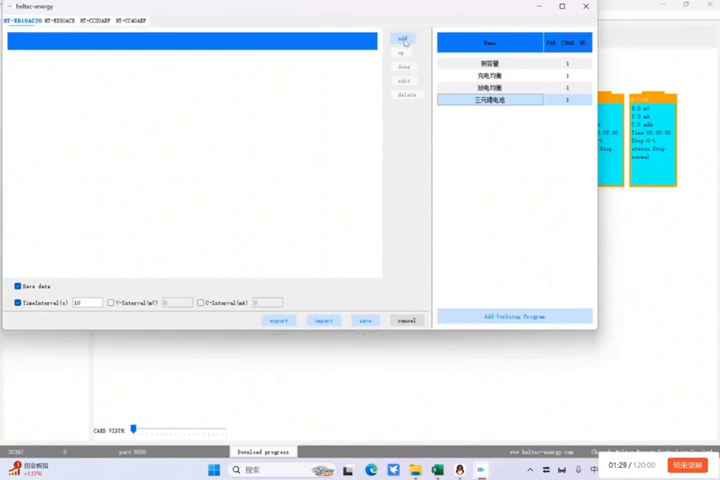
click(404, 38)
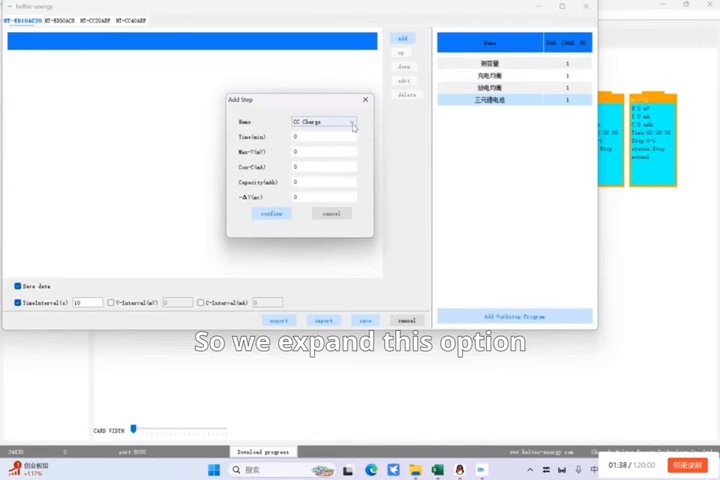
click(352, 120)
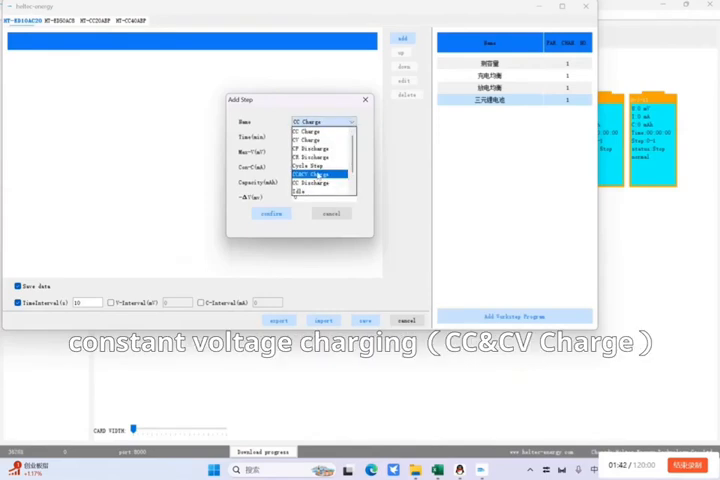
click(318, 174)
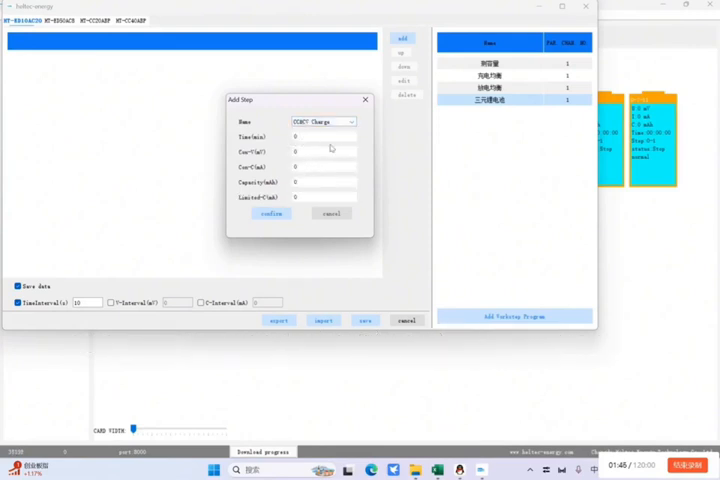
mouse_move(284, 160)
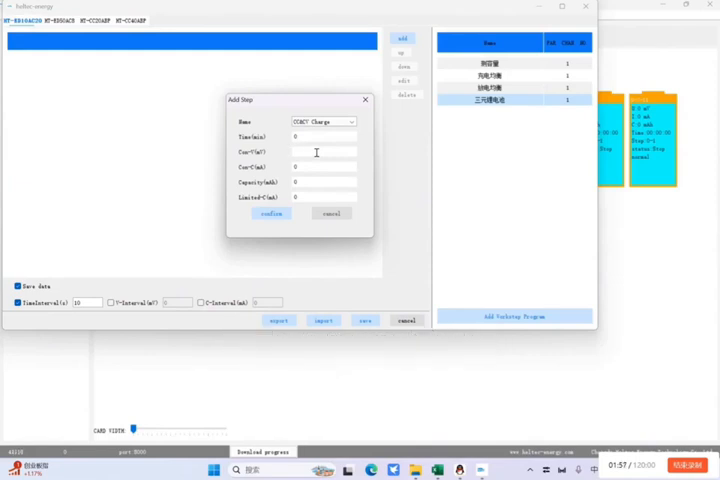
text(4200)
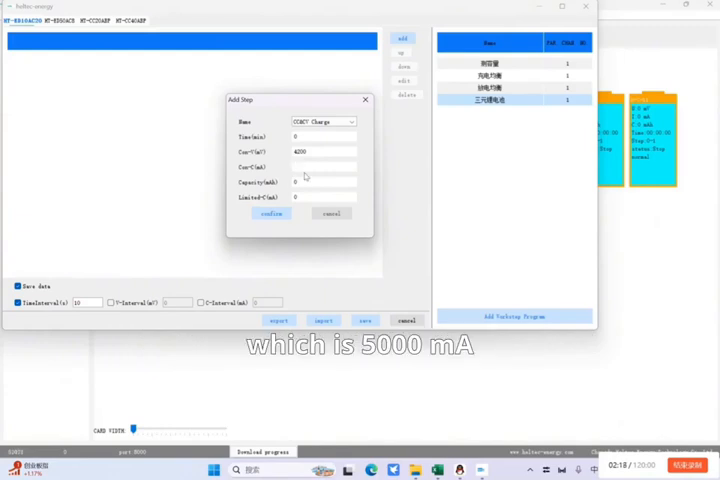
text(5000)
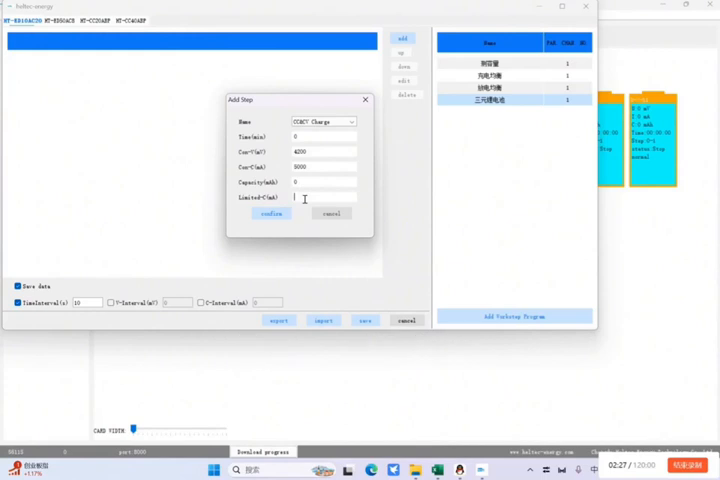
click(272, 214)
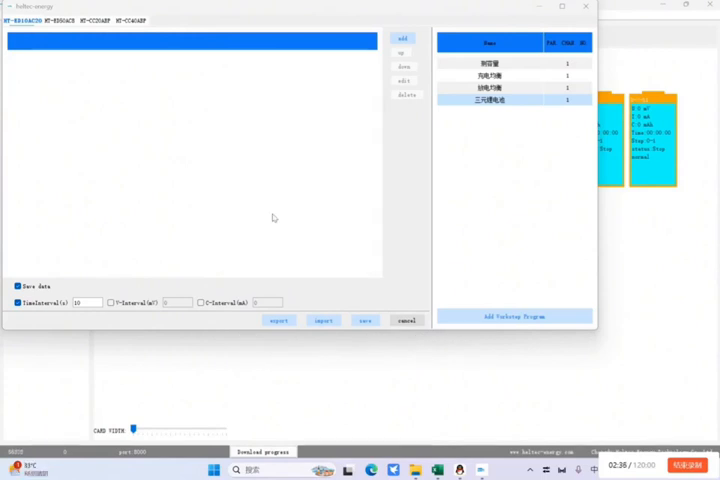
Step: Add a 5-minute rest step after the charge step
click(404, 38)
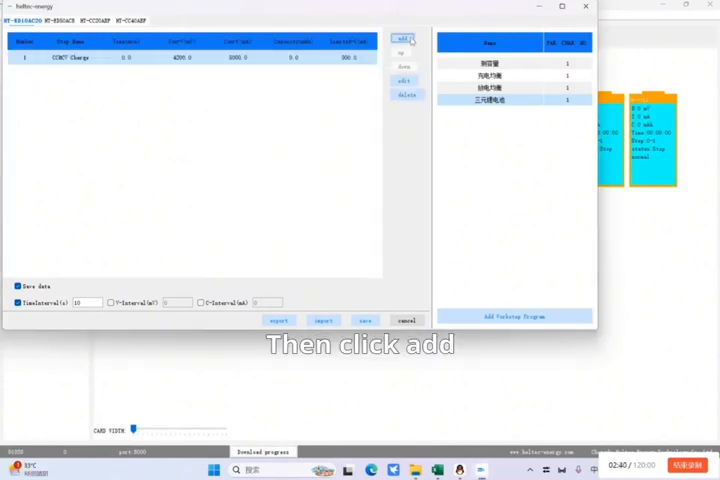
click(404, 40)
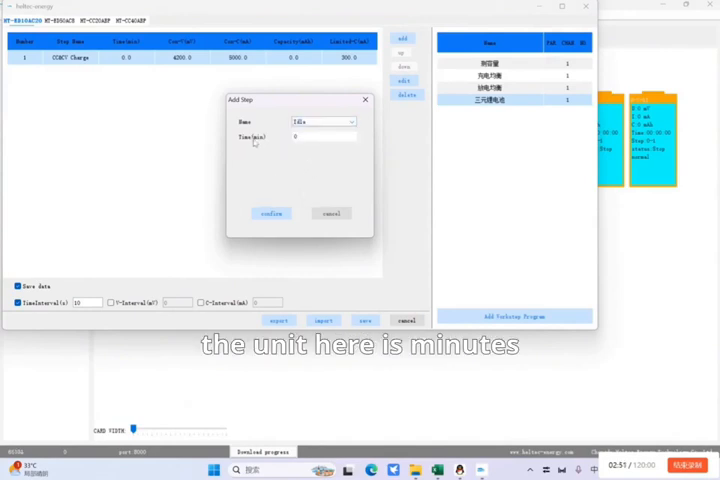
text(5)
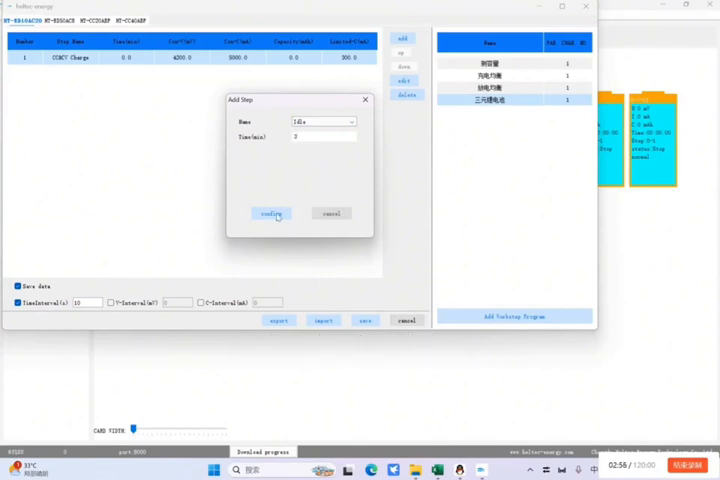
click(268, 212)
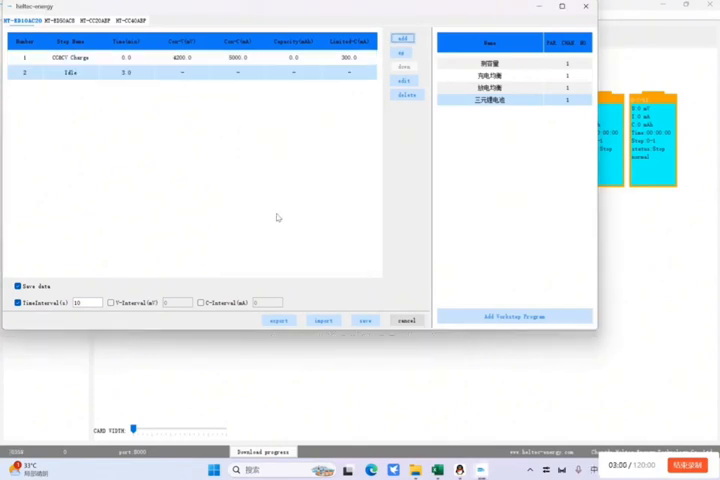
Step: Add a CC discharge step at 5000 mA down to a 2800 mV cutoff
click(404, 40)
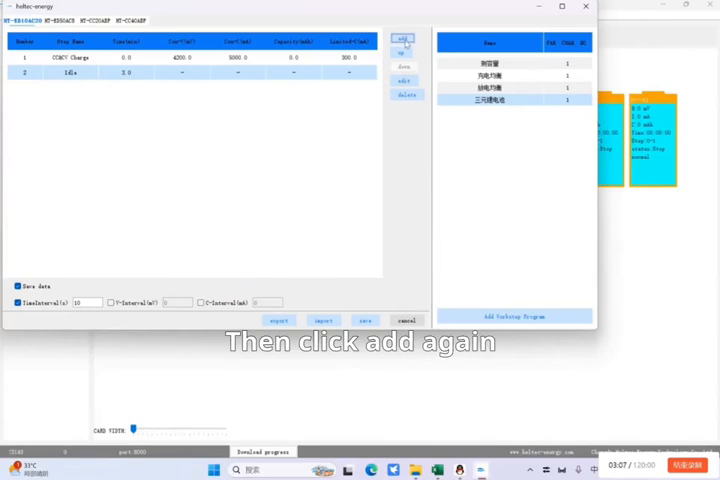
click(404, 40)
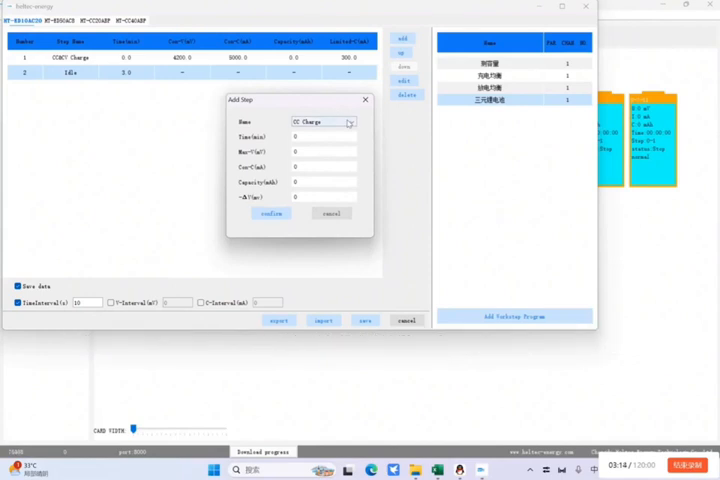
click(348, 120)
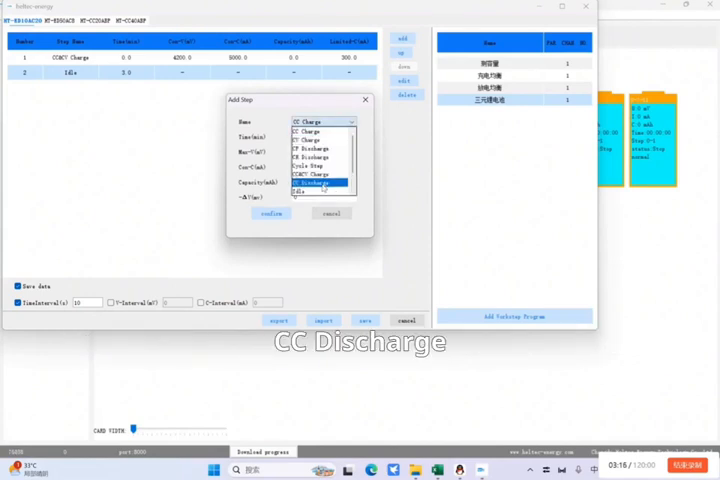
click(312, 182)
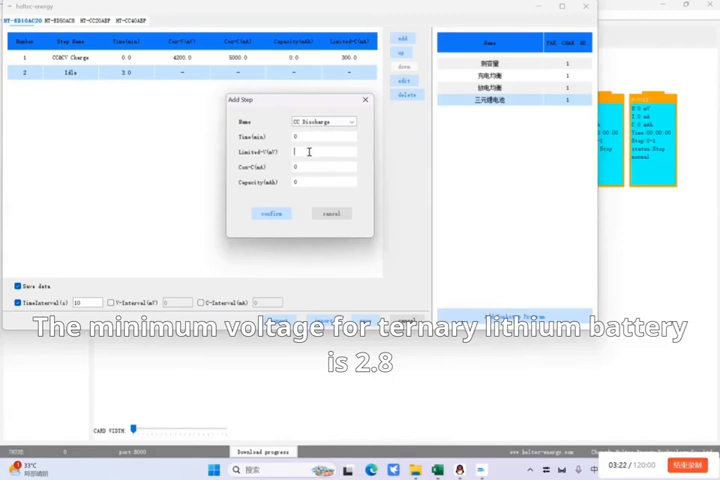
text(2)
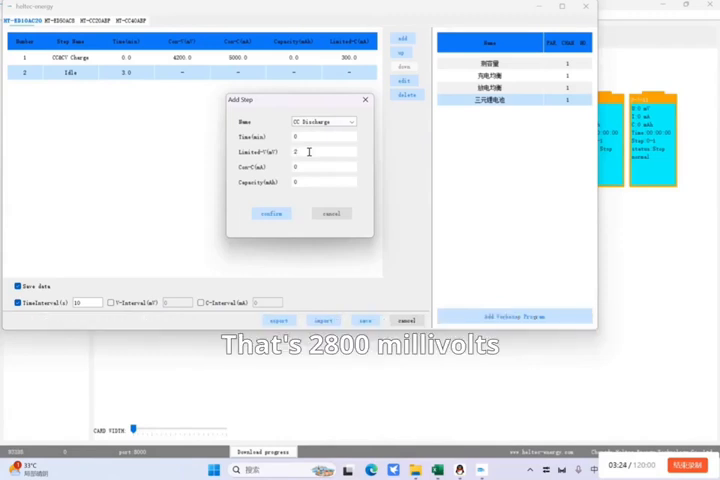
text(2800)
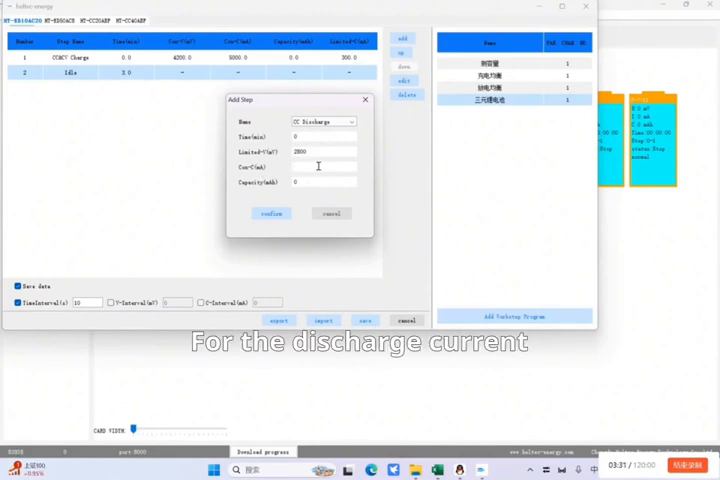
text(5000)
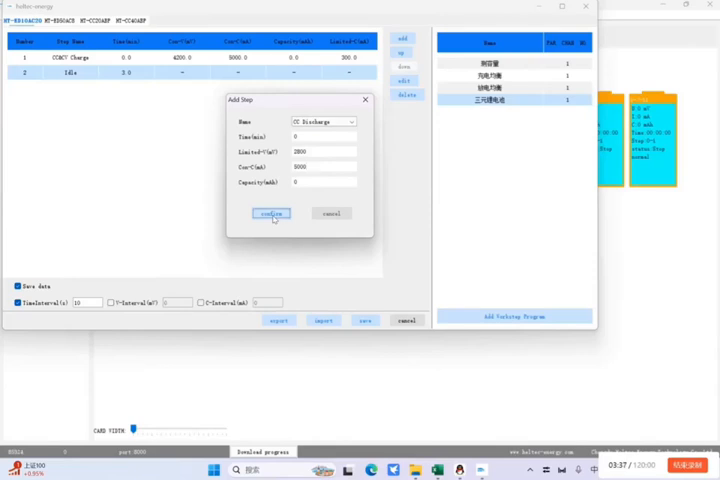
click(270, 212)
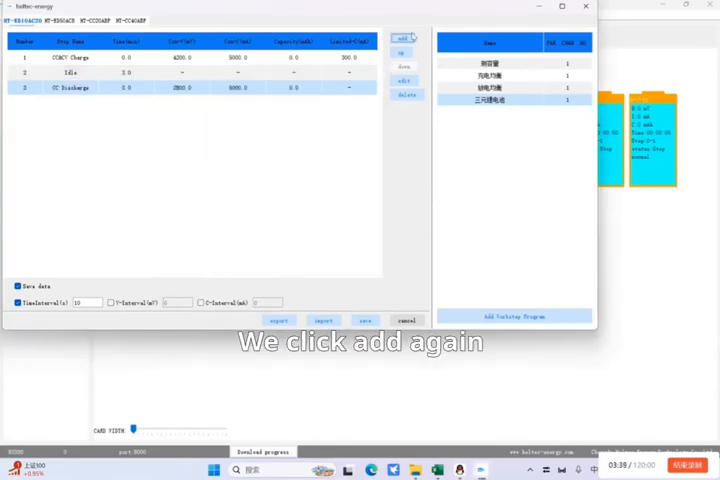
Step: Add a second rest step as step four
click(404, 38)
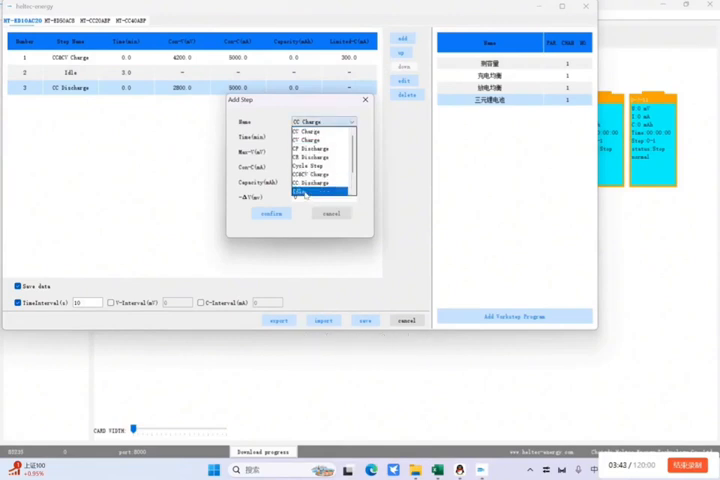
click(308, 192)
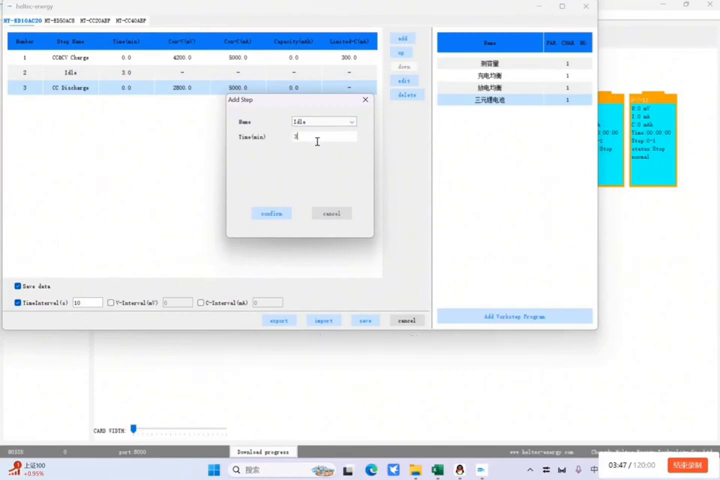
click(270, 212)
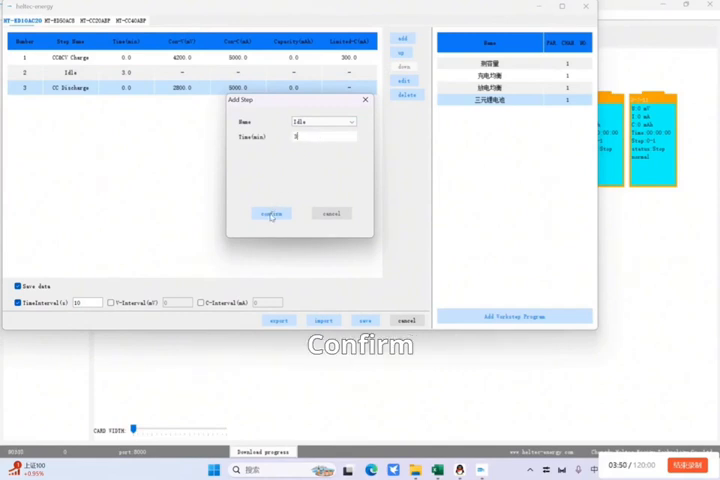
click(270, 212)
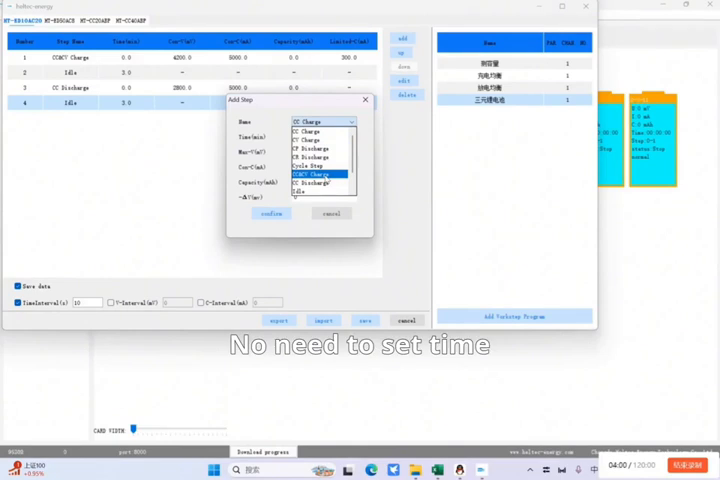
Step: Add a CC&CV charge step to 3700 mV with 500 mA and 30 cutoff values as step five
click(308, 174)
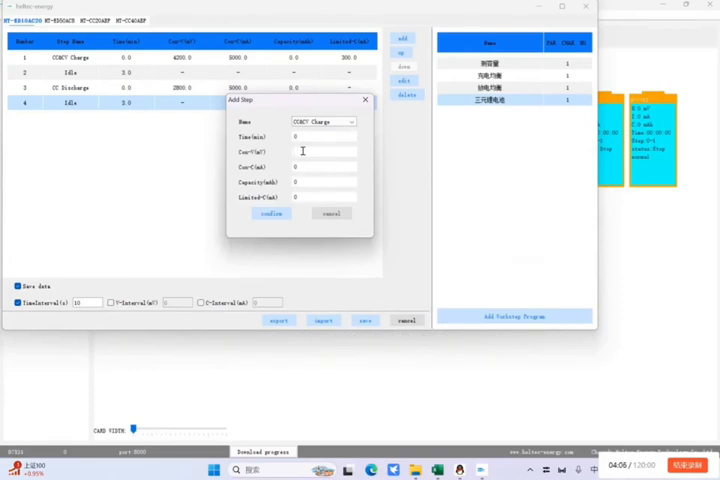
text(0)
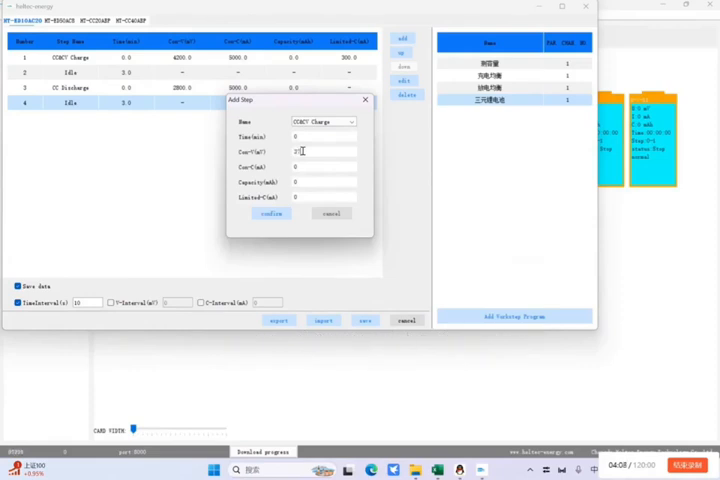
text(3700)
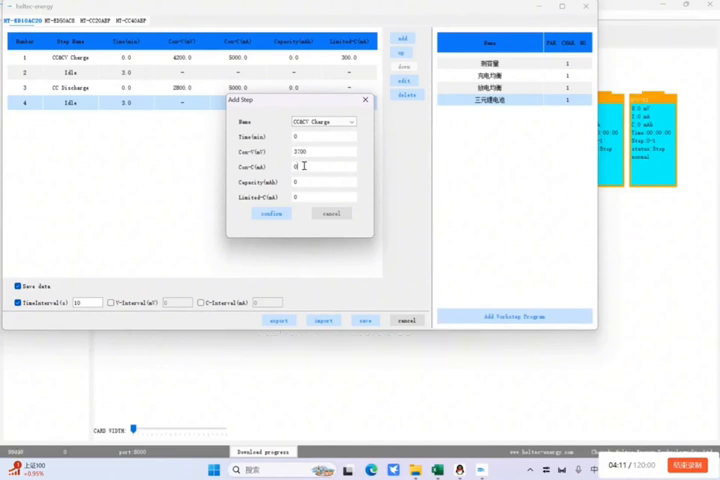
text(5000)
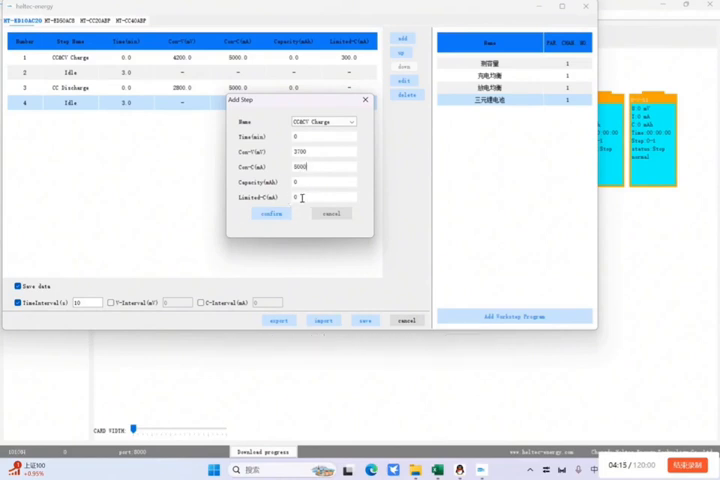
text(300)
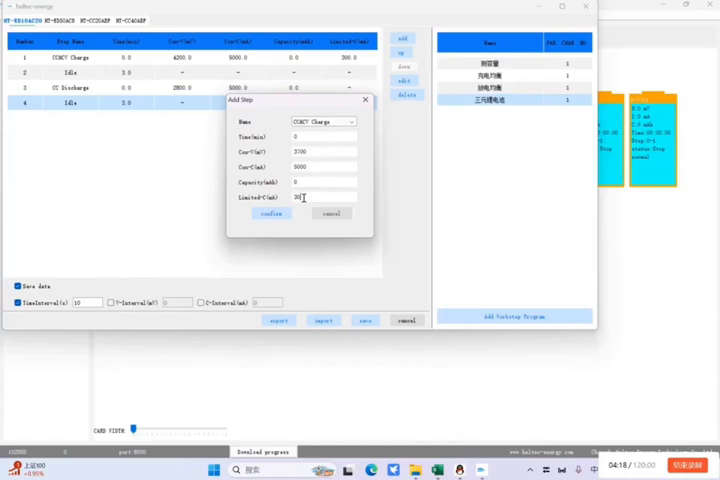
click(268, 214)
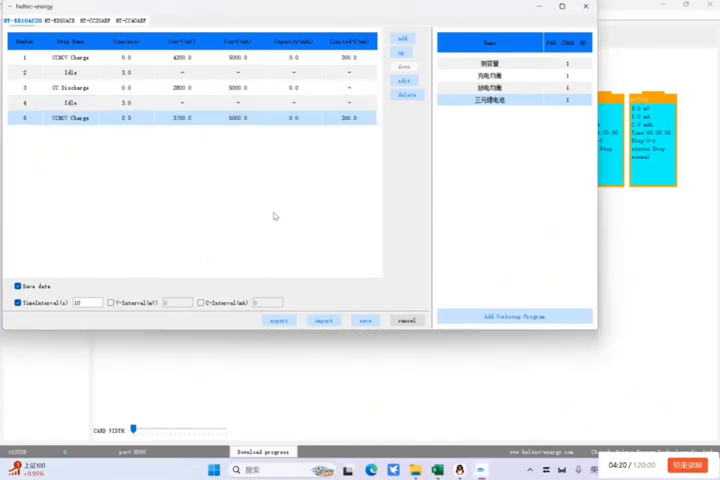
mouse_move(364, 232)
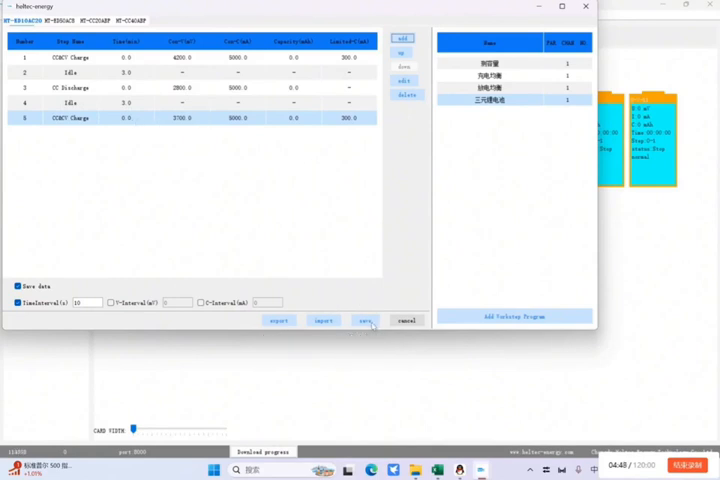
Step: Save the five-step balancing plan and acknowledge the 'Save successfully' message
click(366, 320)
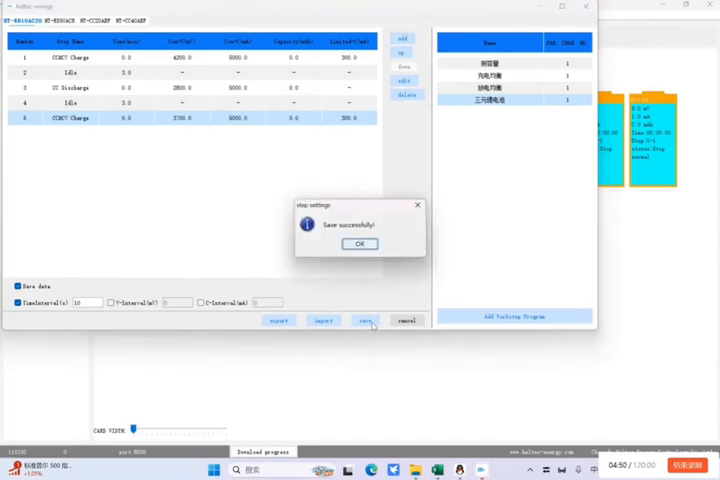
click(360, 244)
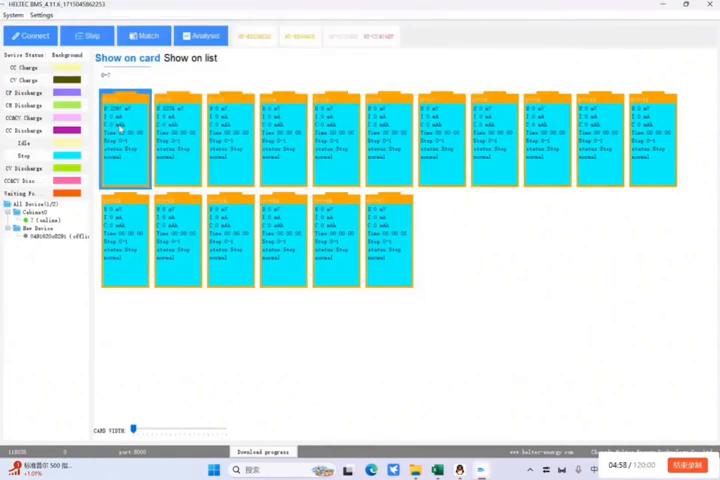
Step: Start the first channel on the saved balancing plan via its Startup parameters
right_click(124, 136)
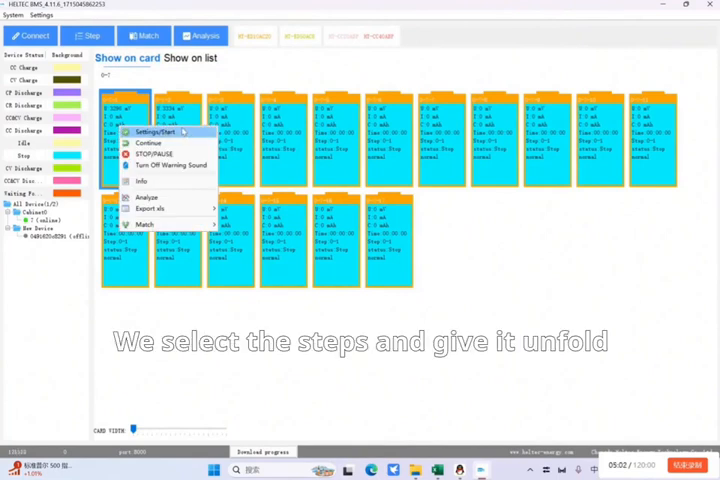
click(152, 132)
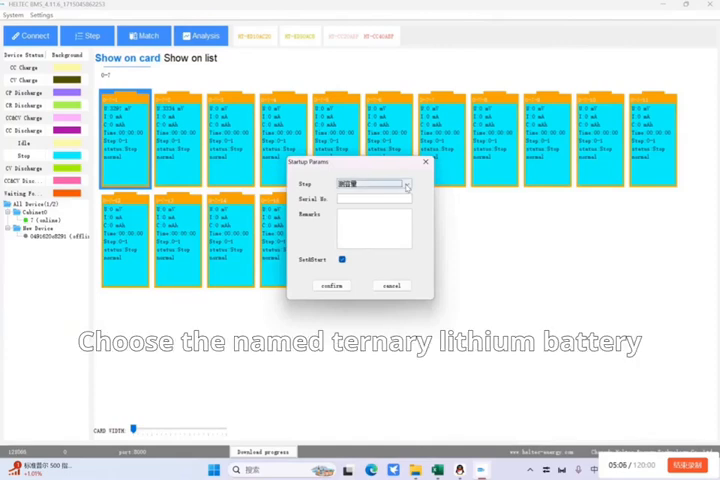
click(404, 184)
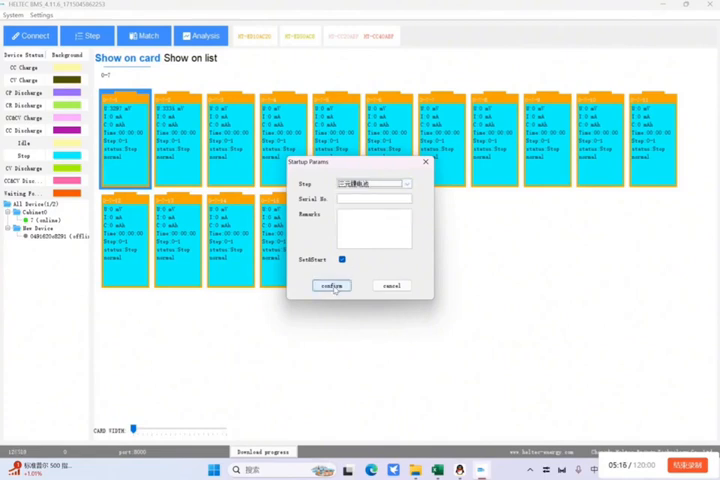
click(332, 286)
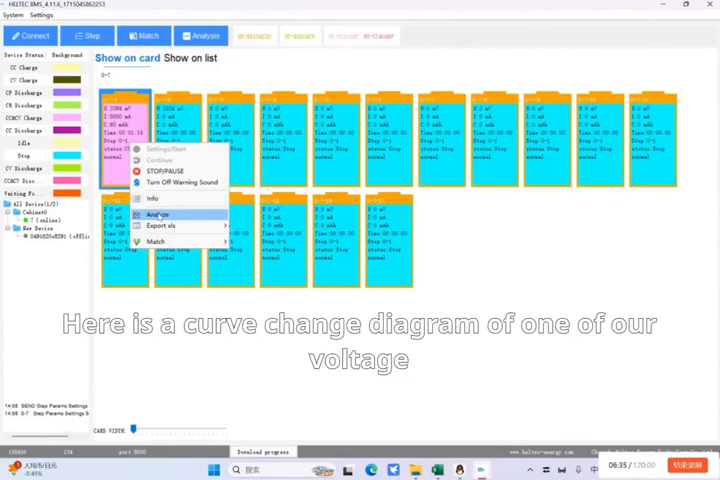
Step: Open the channel's data in BTSDA Analysis and expand the charge step's detailed records
click(158, 214)
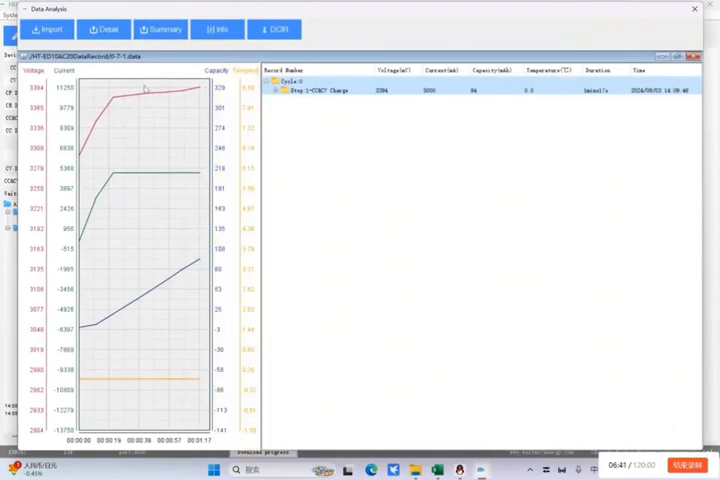
mouse_move(140, 308)
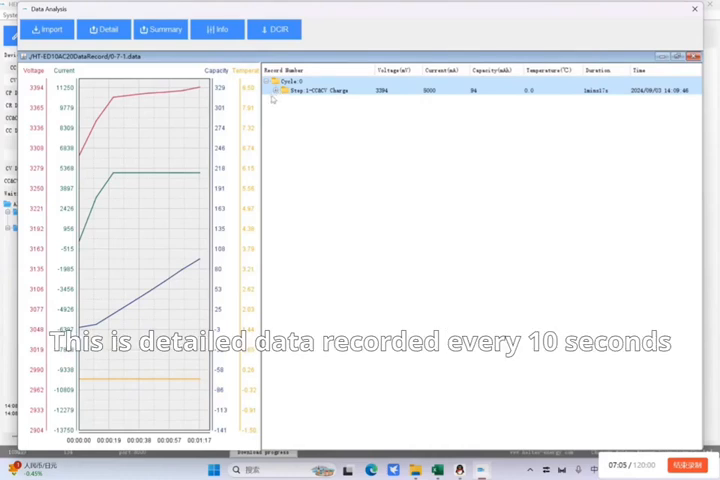
click(280, 90)
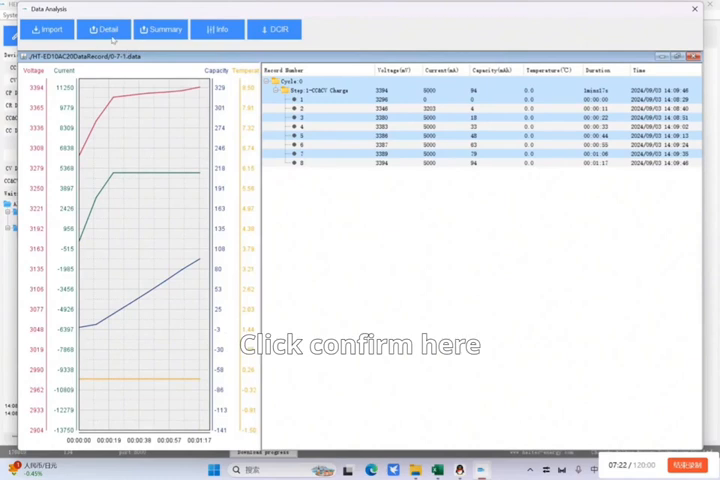
Step: Export the channel data to an Excel file named '三元' (ternary lithium battery) and close the analysis window
click(104, 28)
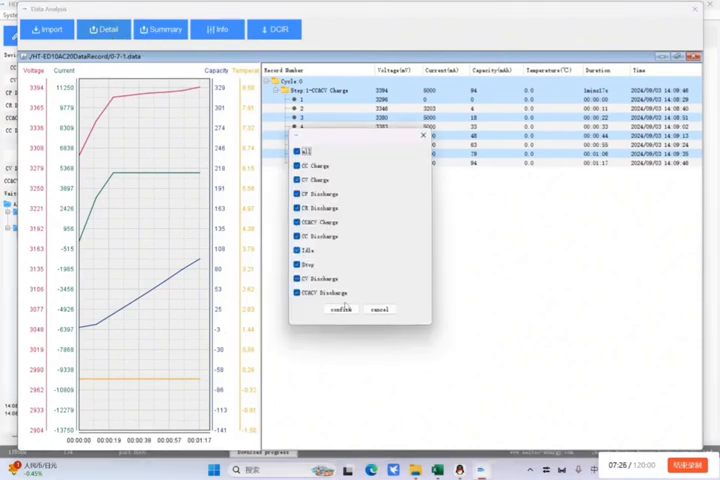
click(340, 308)
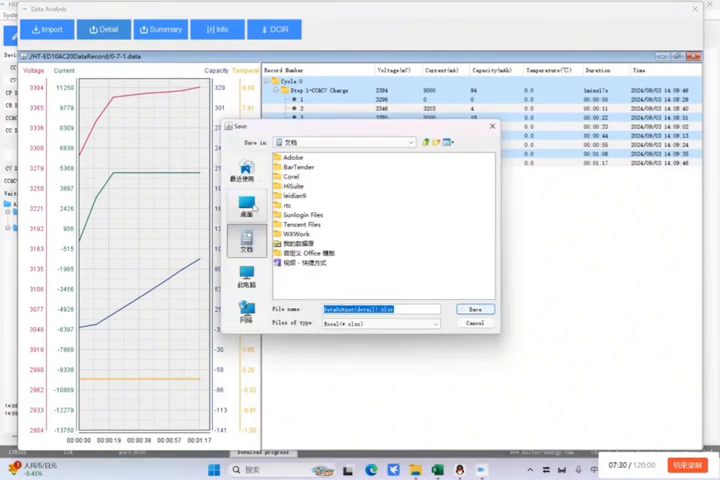
click(244, 208)
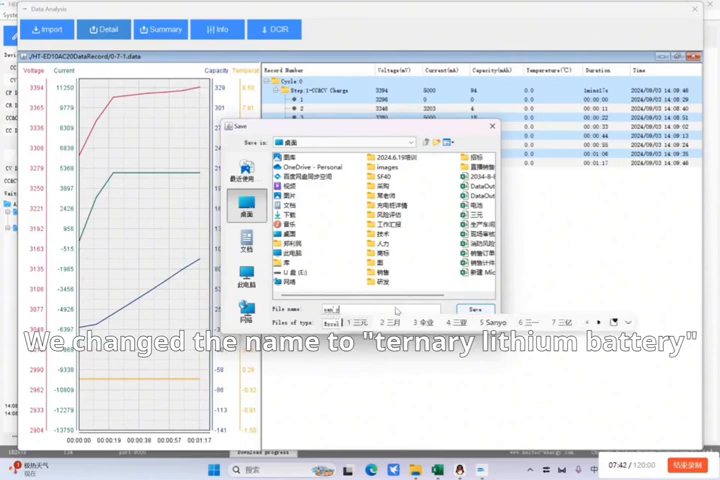
text(三元锂电池)
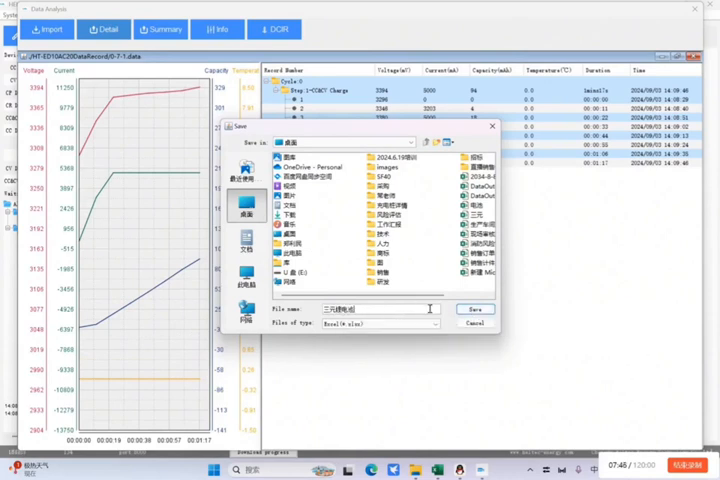
click(474, 308)
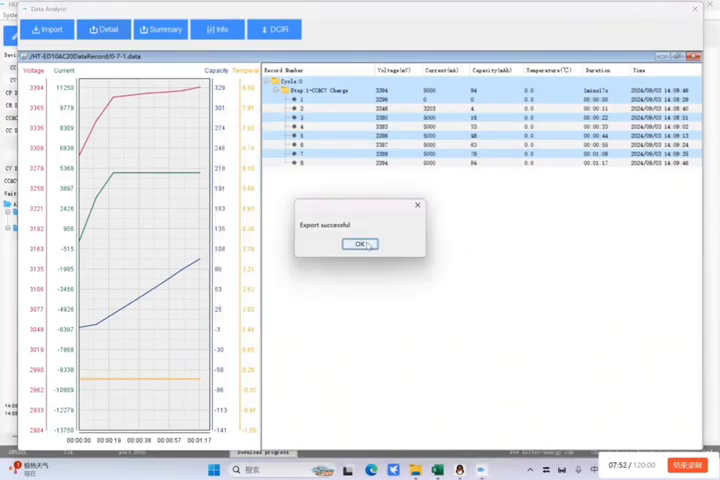
click(360, 244)
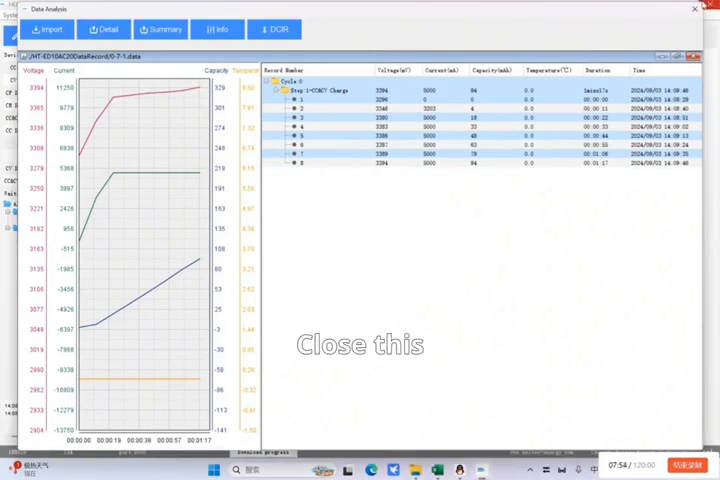
click(694, 8)
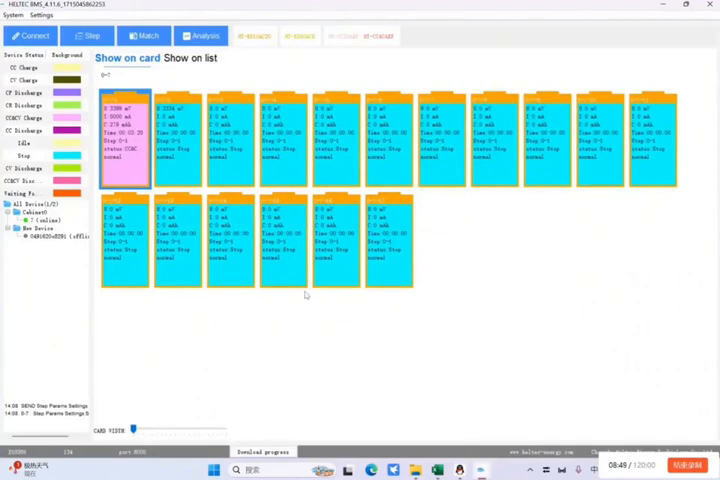
Step: Bring up the first channel's context actions to reach the Energy Settings window
right_click(124, 140)
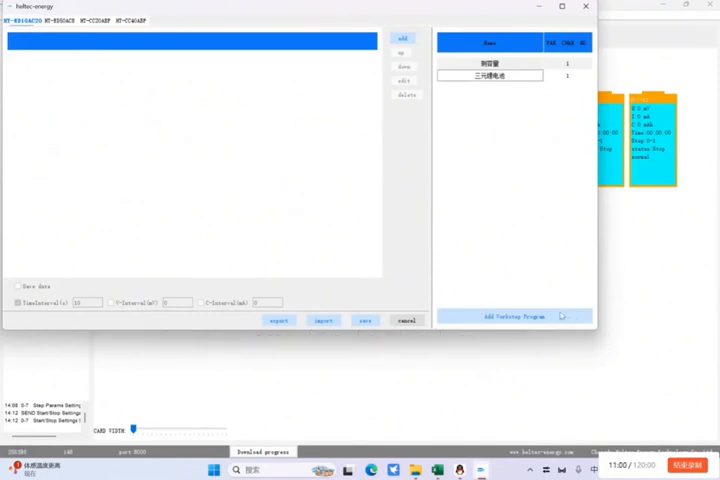
Step: Create and name a new charge-balancing step plan
click(404, 38)
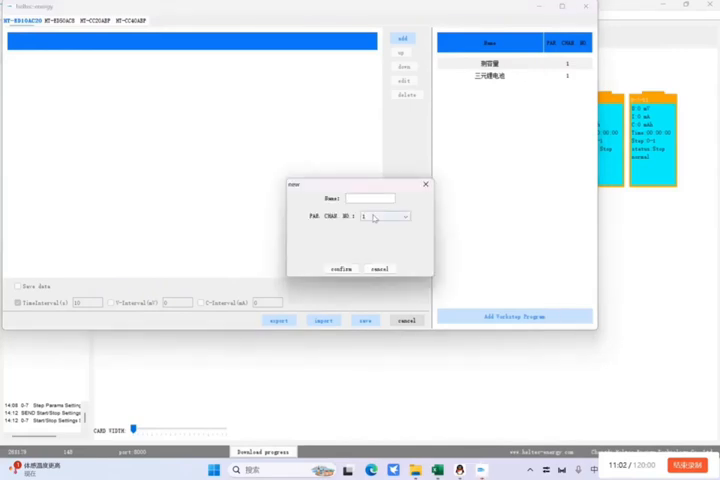
click(370, 196)
text(充电功率)
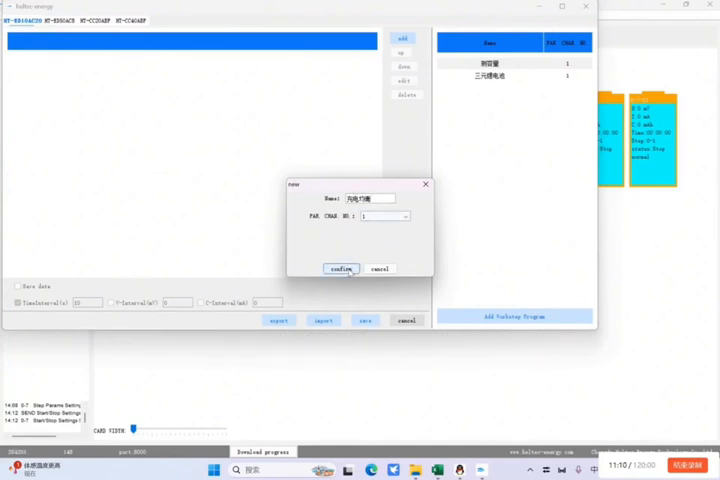
click(340, 268)
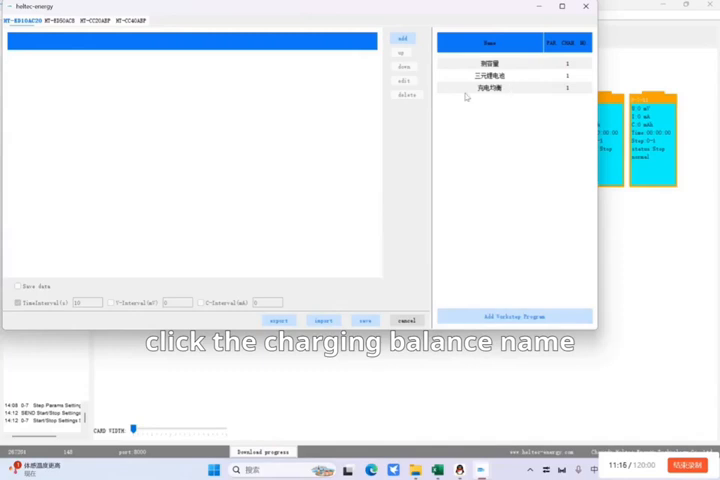
Step: Add a CC&CV charge step to the plan: voltage 3700, capacity 10000, cut-off current 500
click(490, 88)
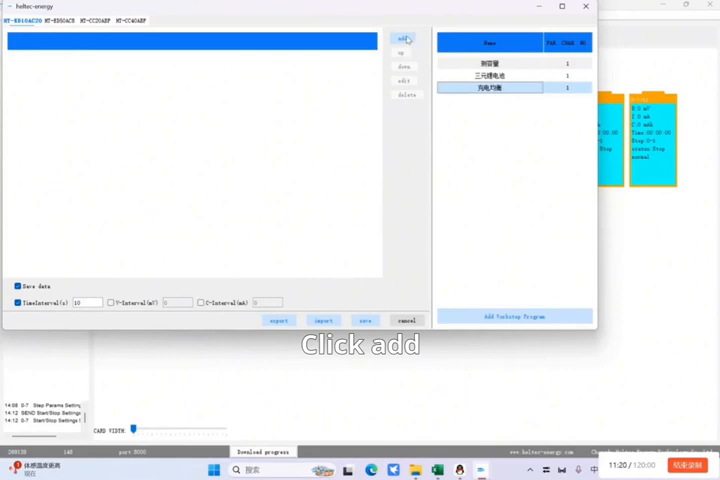
click(404, 38)
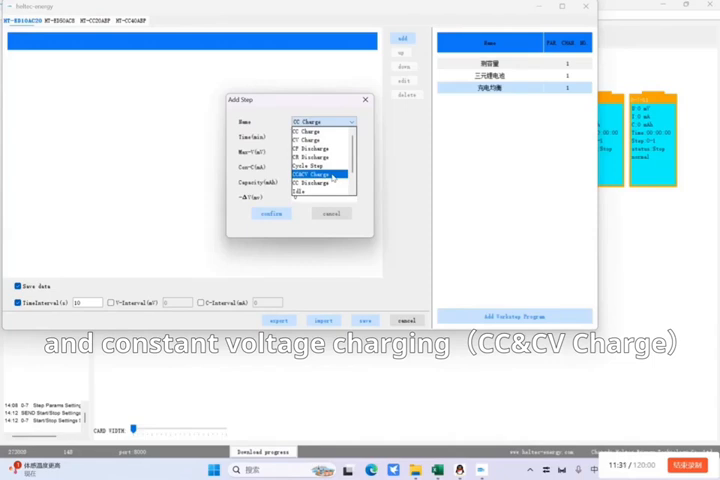
click(320, 176)
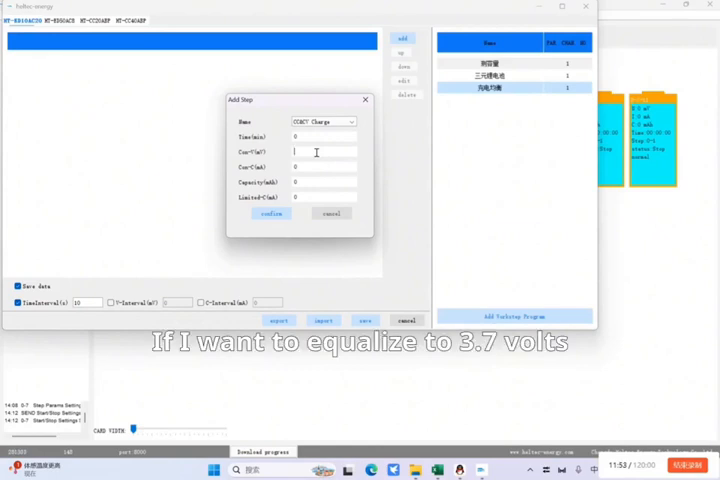
text(3700)
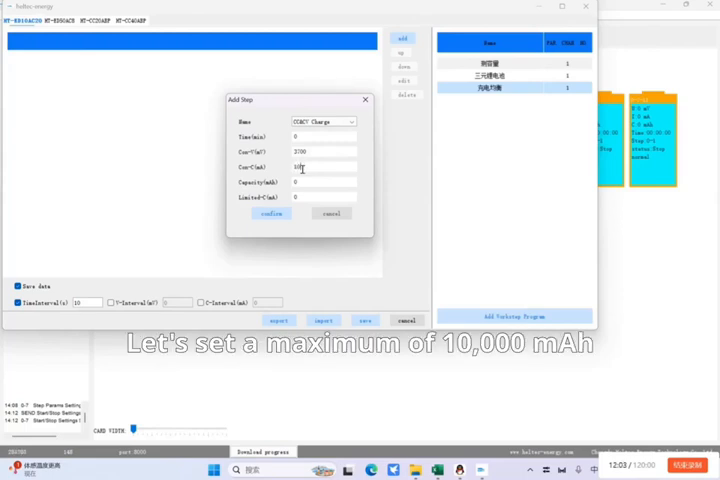
text(10000)
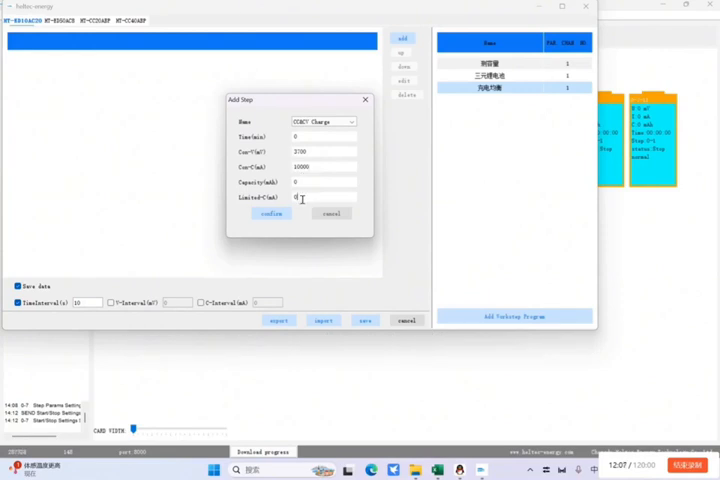
text(500)
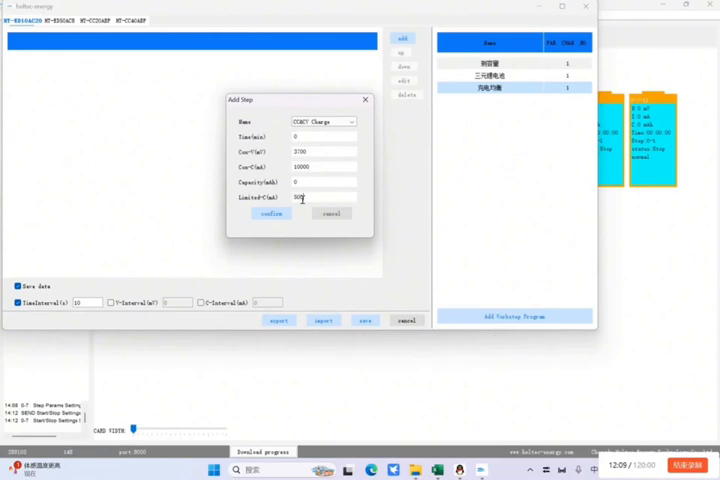
click(270, 214)
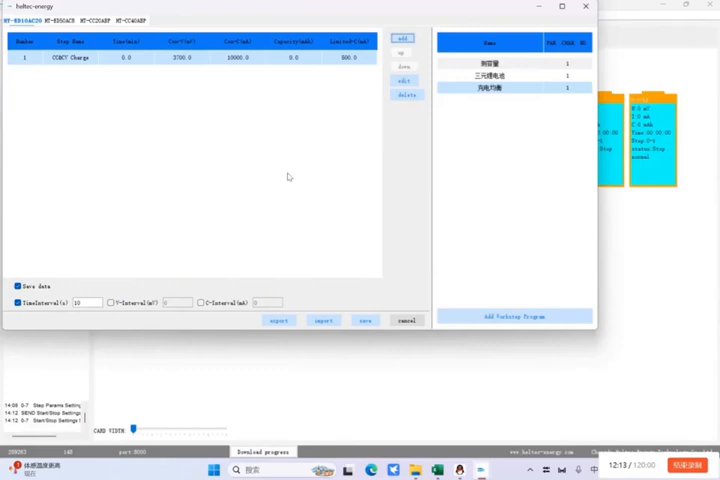
mouse_move(210, 94)
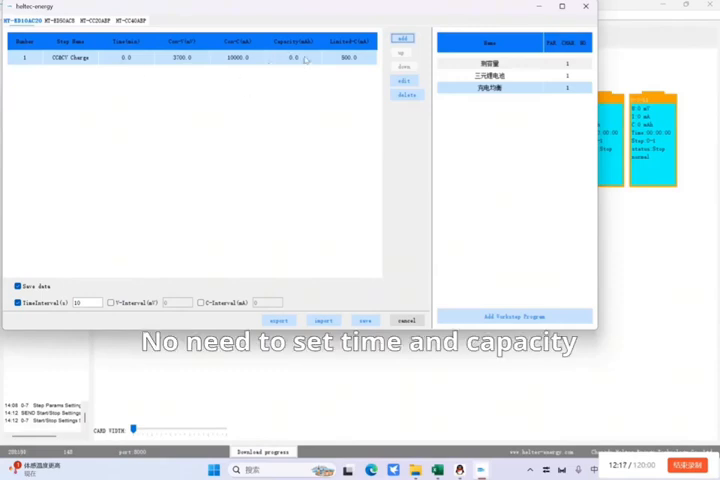
Step: Review the charge step, save the plan and acknowledge the 'Save successfully' message
click(406, 80)
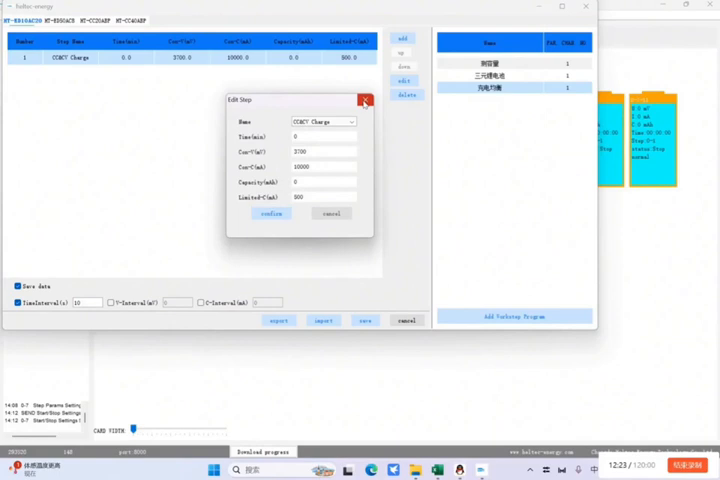
click(364, 104)
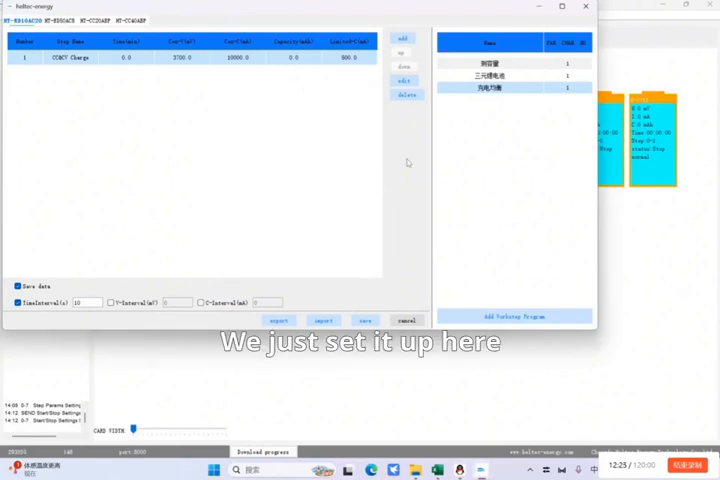
click(364, 320)
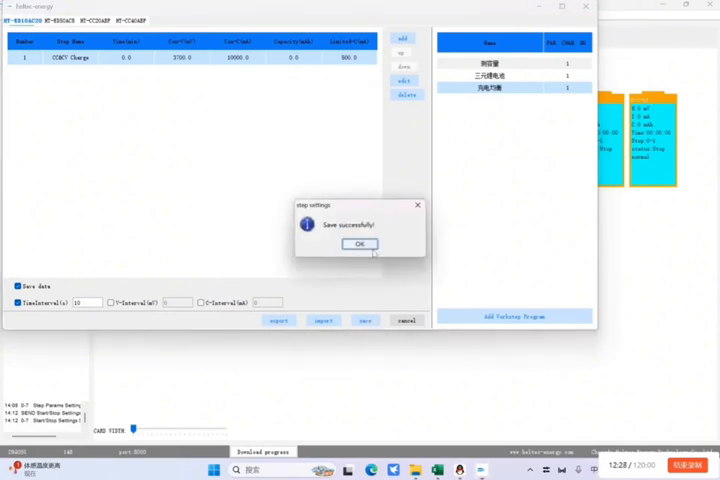
click(360, 244)
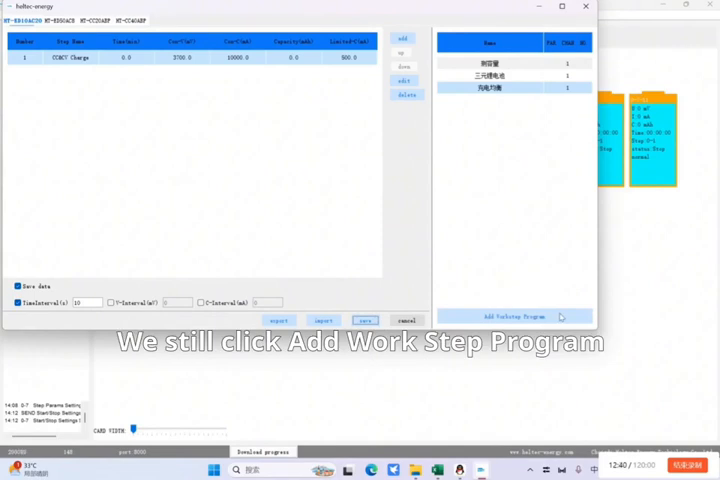
Step: Create a new discharge-balancing step plan and select it
click(512, 316)
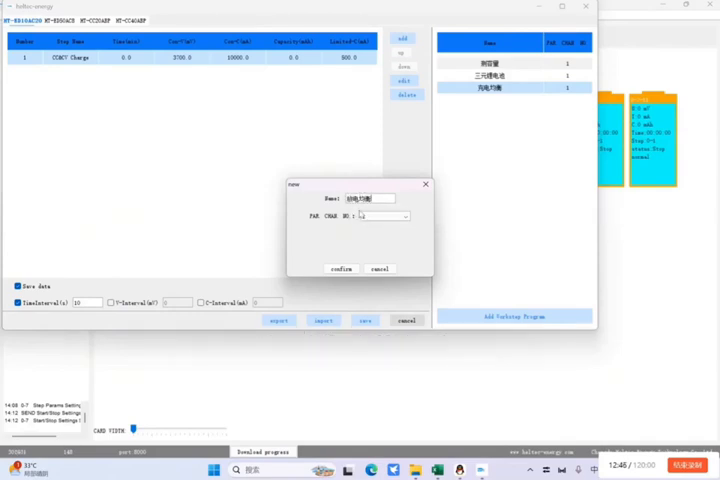
click(384, 216)
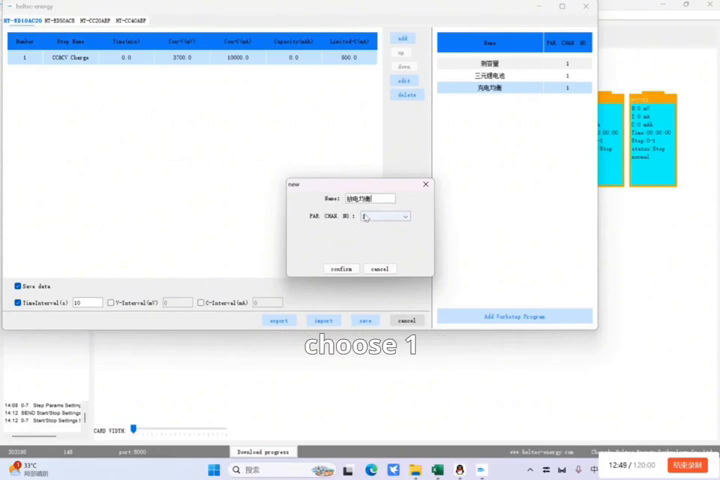
click(342, 268)
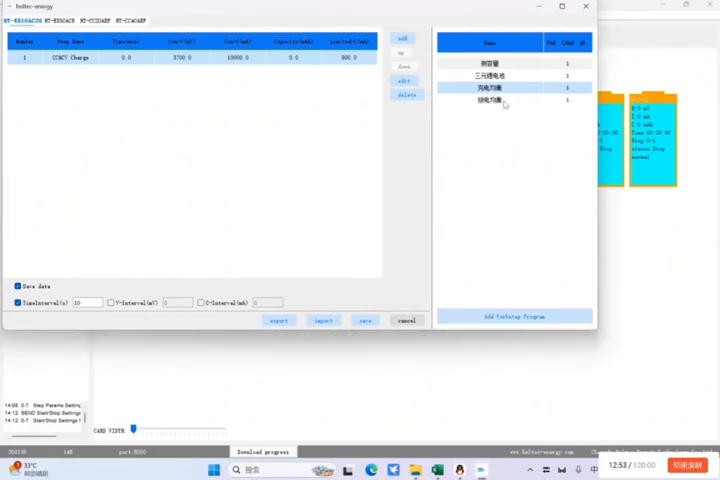
click(404, 38)
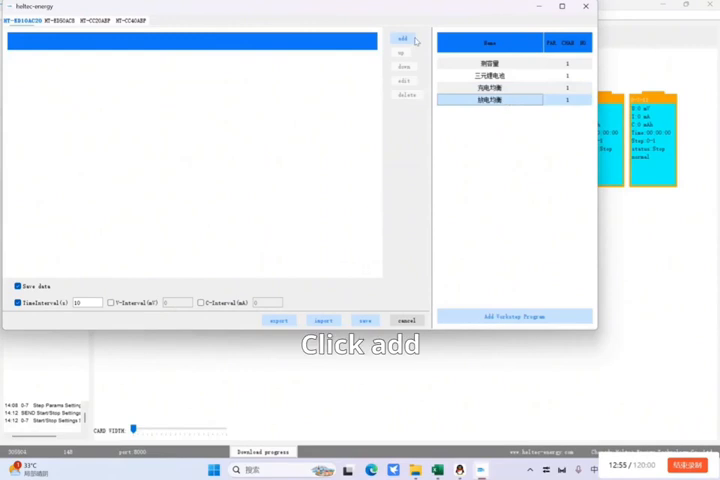
Step: Add a discharge step with voltage 3, current 3000 and cut-off current 500
click(404, 38)
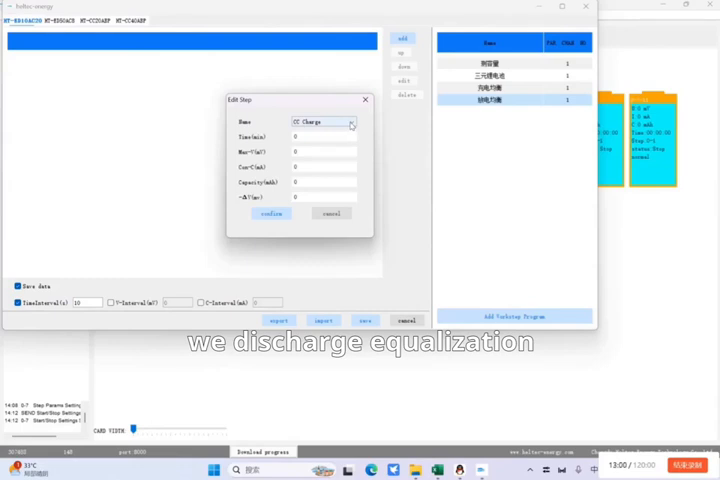
click(350, 122)
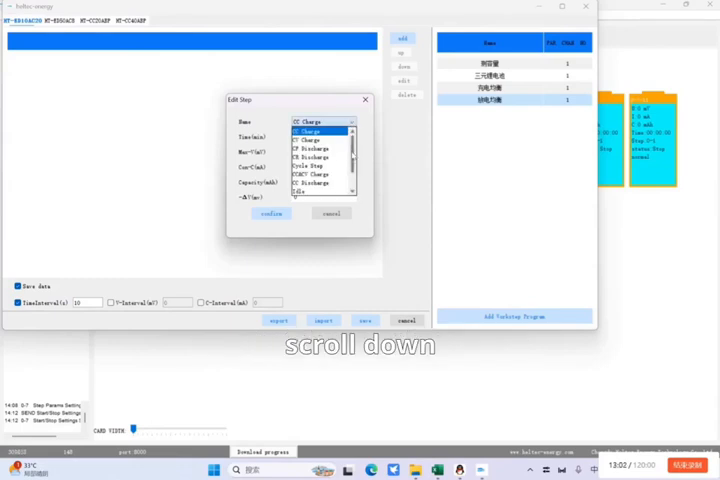
scroll(down, 3)
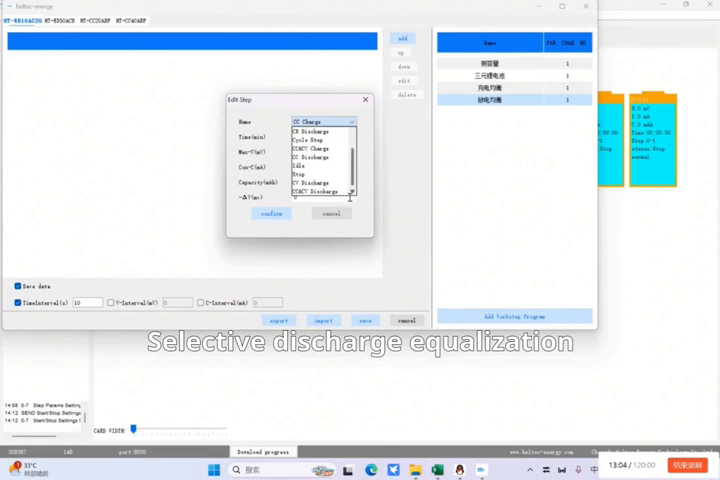
click(318, 192)
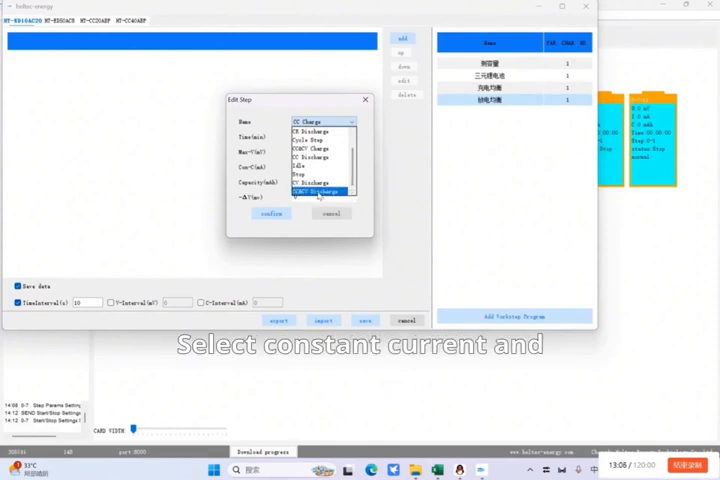
click(320, 192)
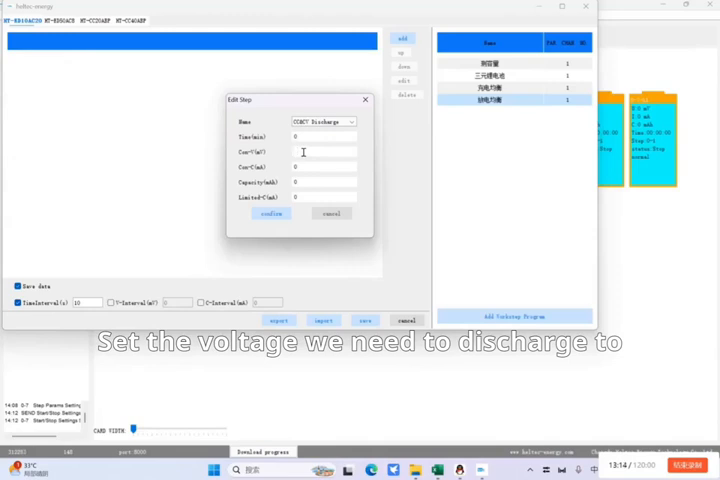
text(3)
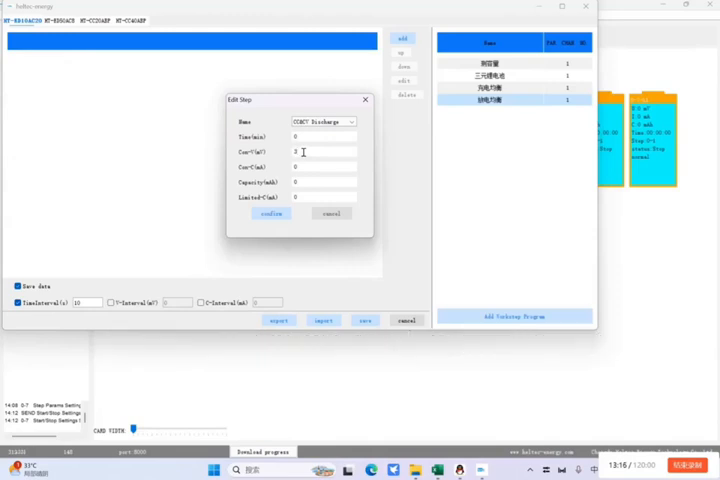
text(3000)
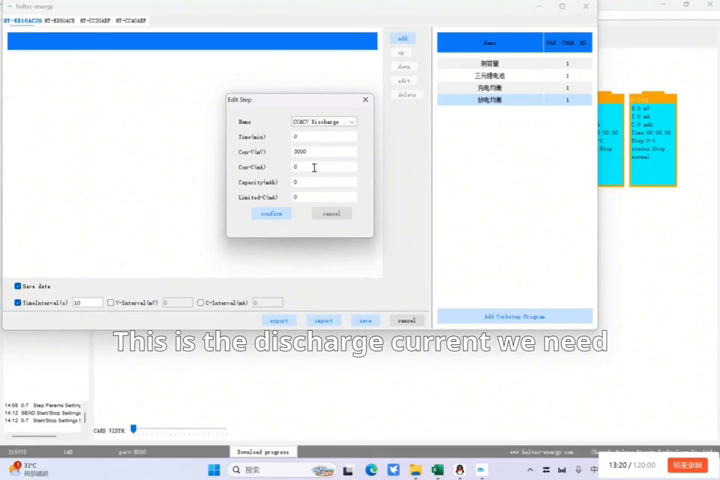
text(3000)
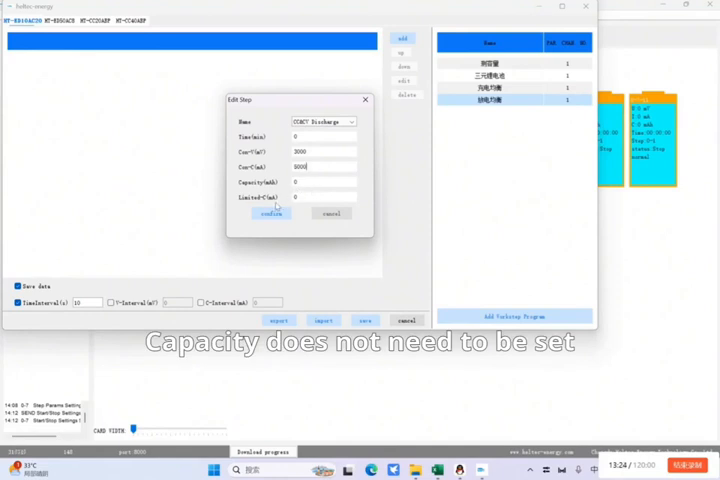
click(320, 196)
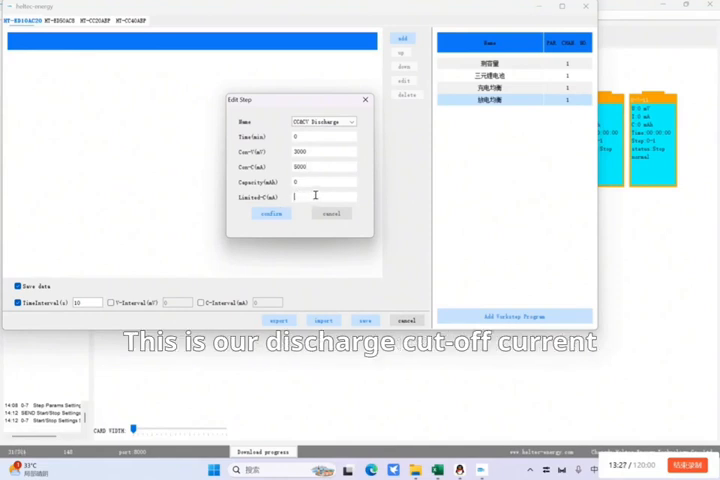
text(500)
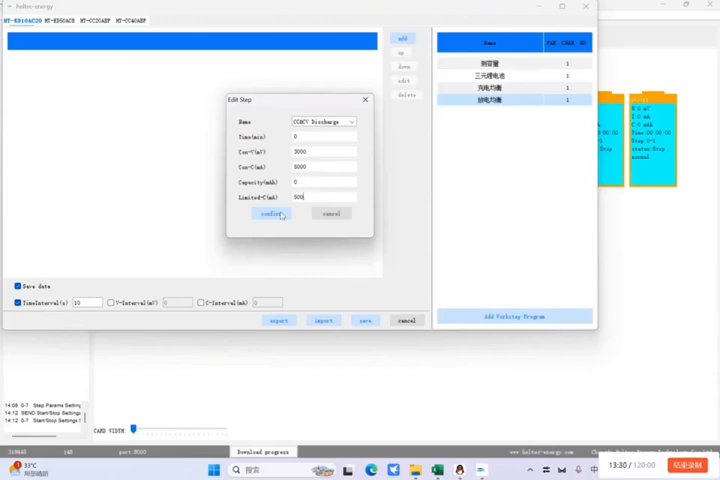
click(272, 212)
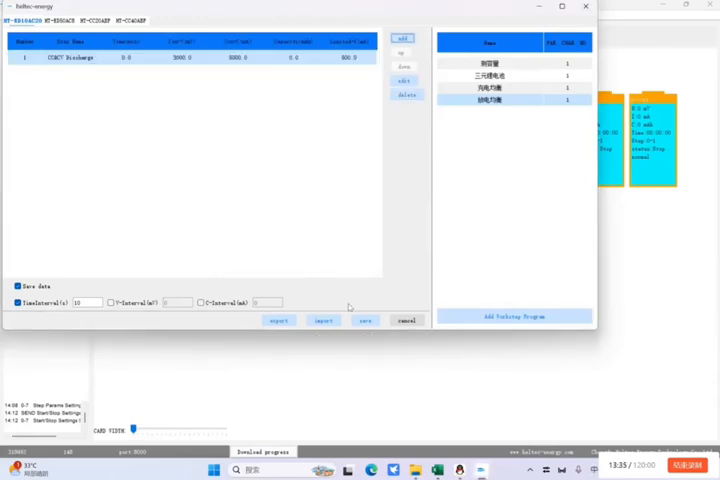
Step: Save the discharge-balancing plan and acknowledge the confirmation
click(364, 320)
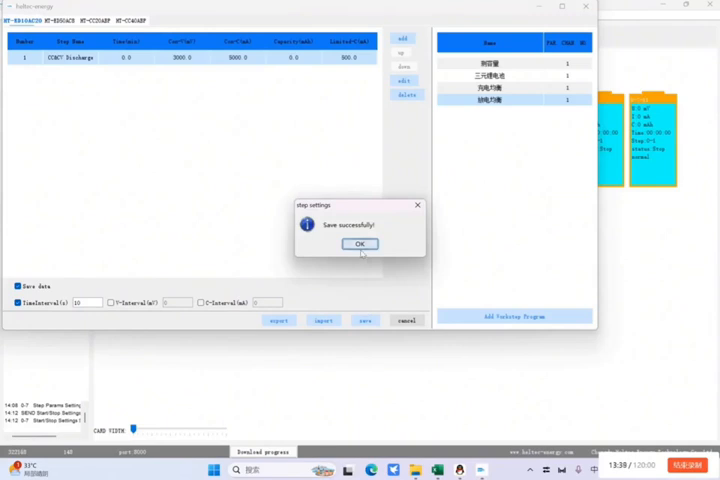
click(360, 244)
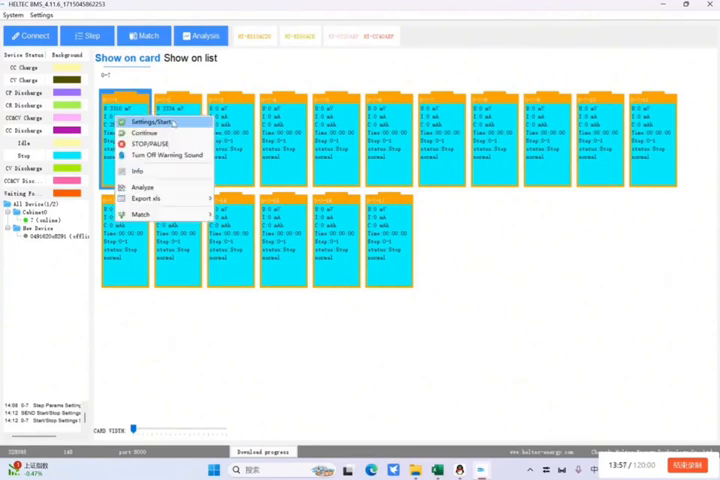
Step: Start the first channel with the charge-balancing plan via its Settings/Start dialog
click(146, 120)
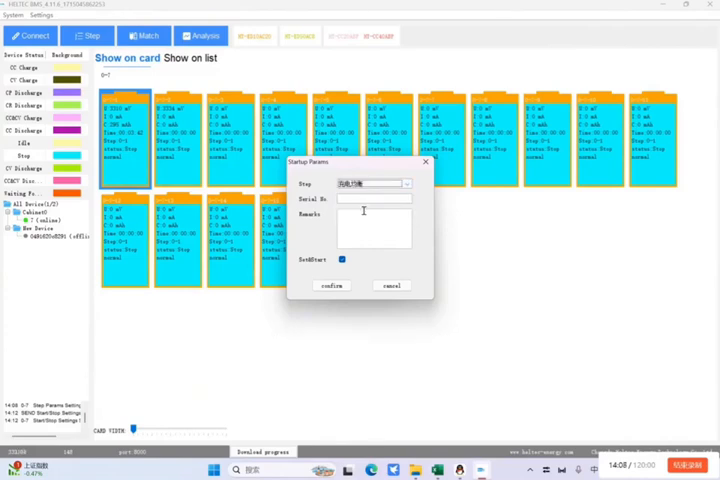
click(332, 284)
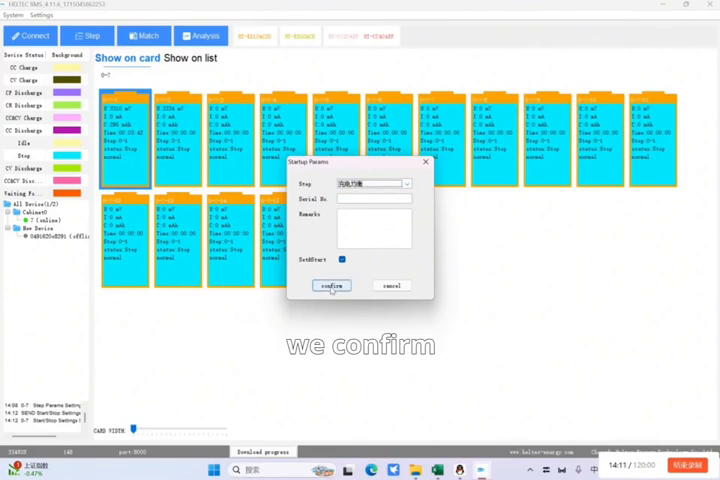
click(332, 284)
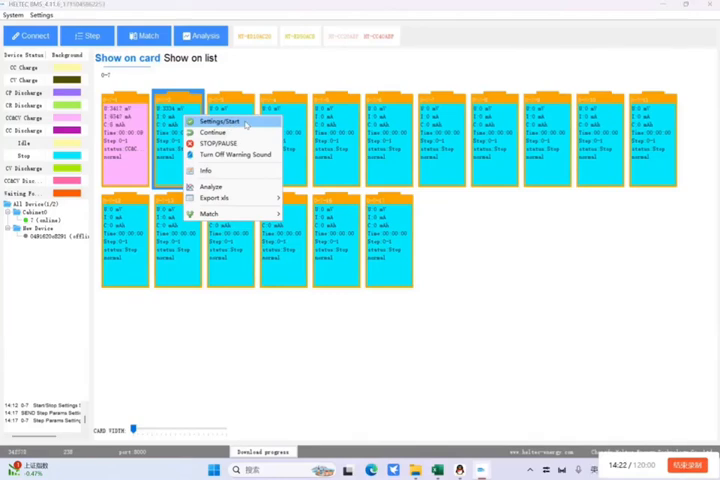
Step: Start the second channel with the discharge-balancing plan chosen in the Step dropdown
click(220, 120)
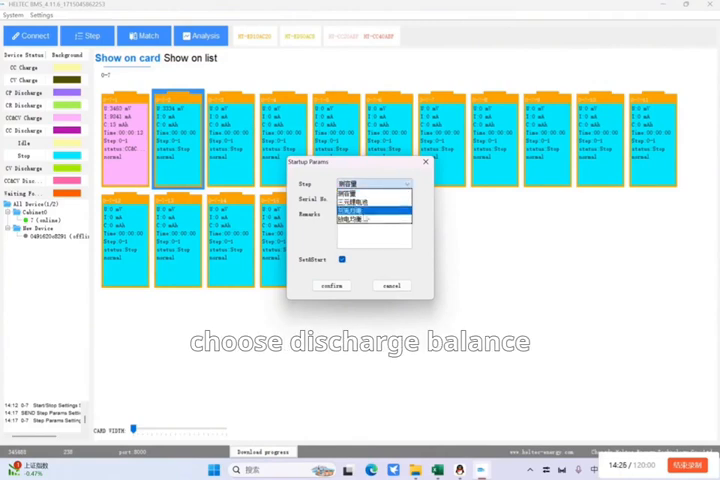
click(376, 212)
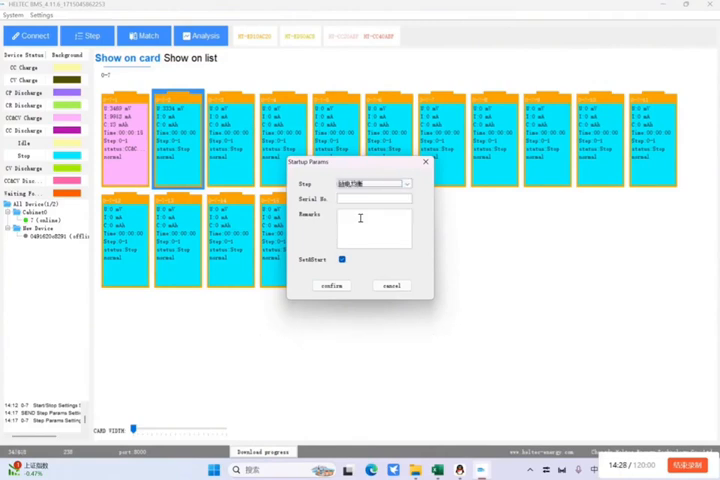
click(332, 284)
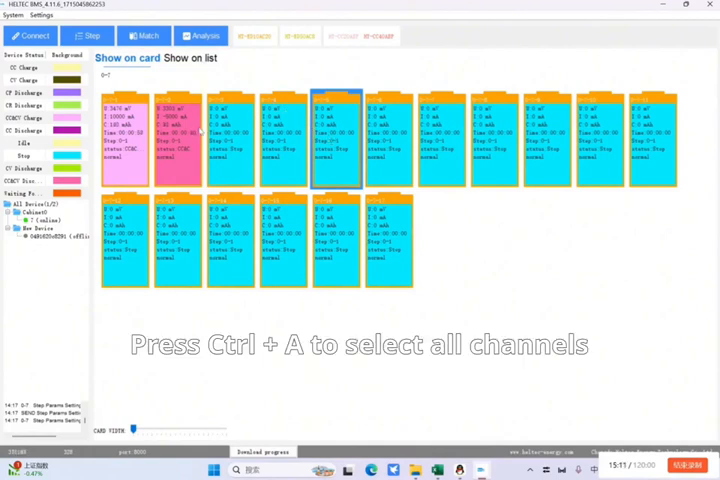
Step: Select all channels with Ctrl+A and stop the running balancing tests
key(ctrl+a)
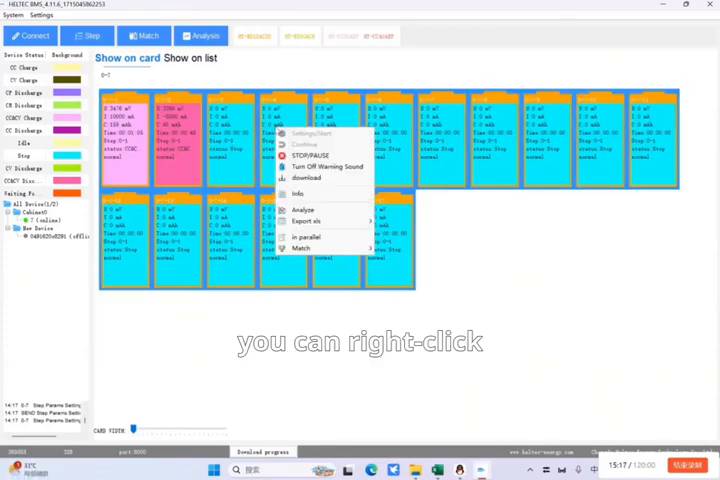
click(312, 156)
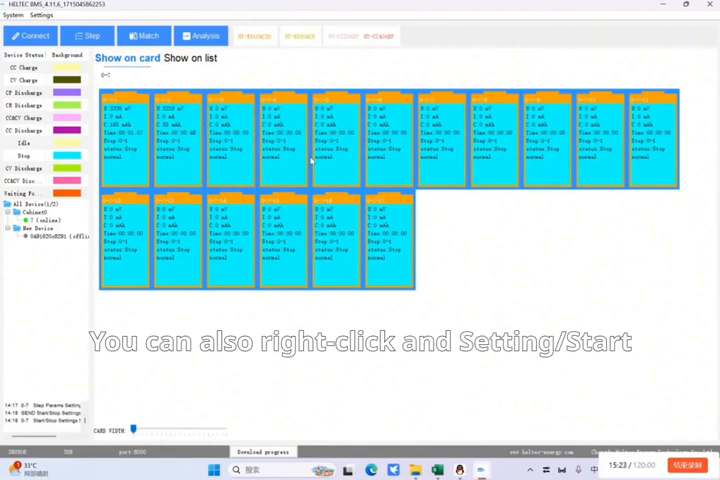
Step: Open Settings/Start for all selected channels and pick the charge-balancing plan
right_click(336, 164)
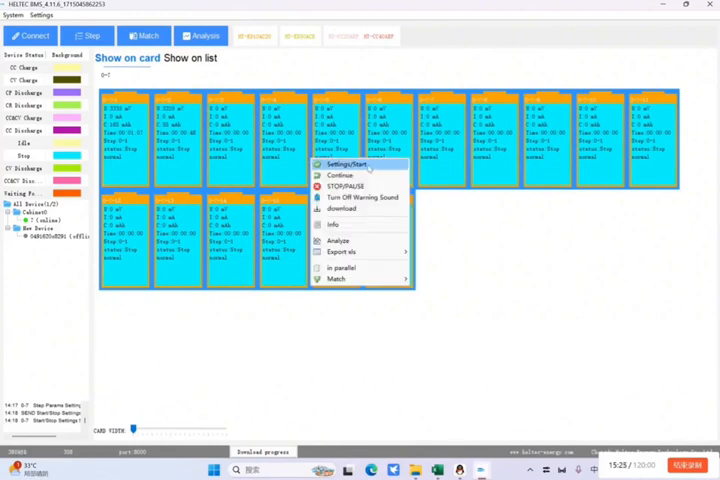
click(348, 164)
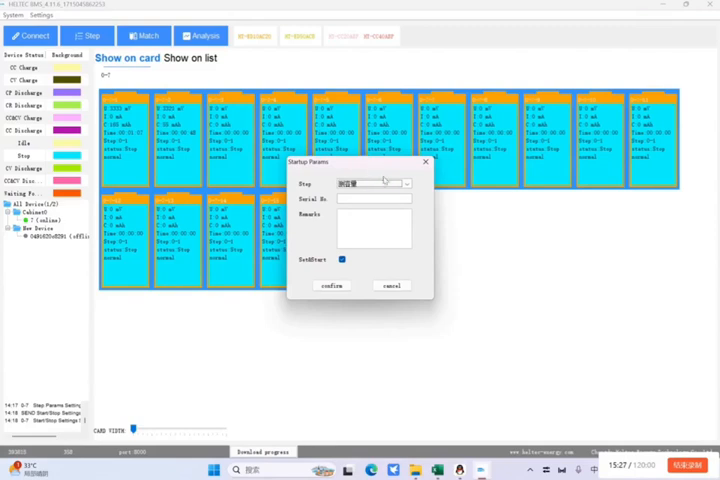
click(404, 184)
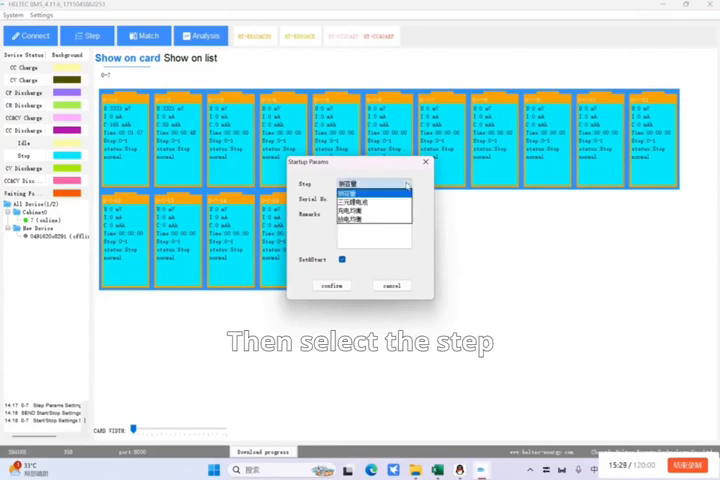
click(370, 212)
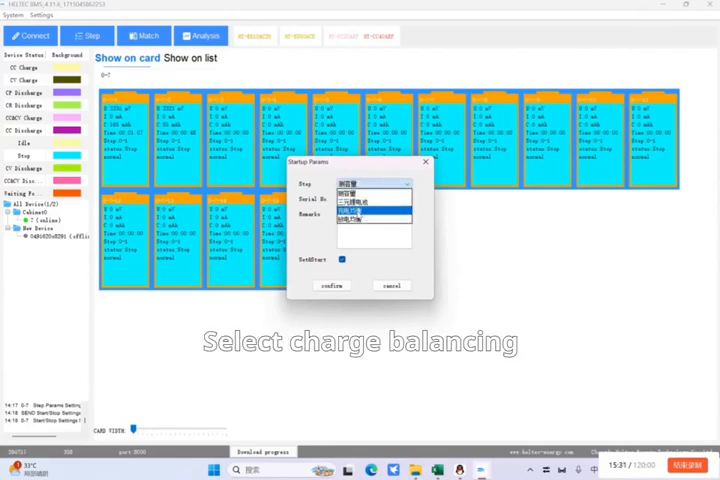